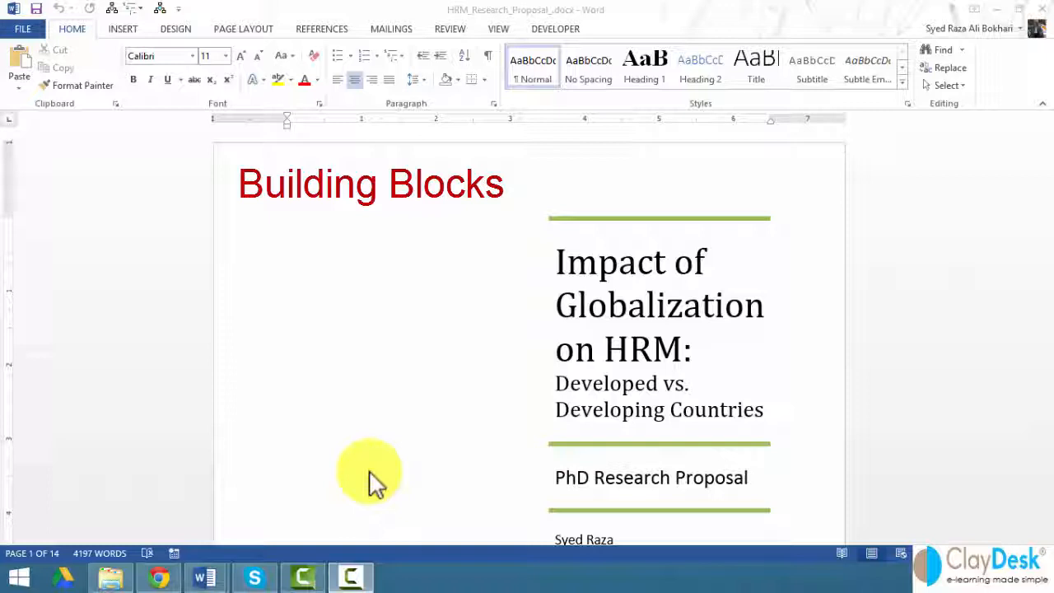
{"action": "mouse_move", "coordinate": [382, 461]}
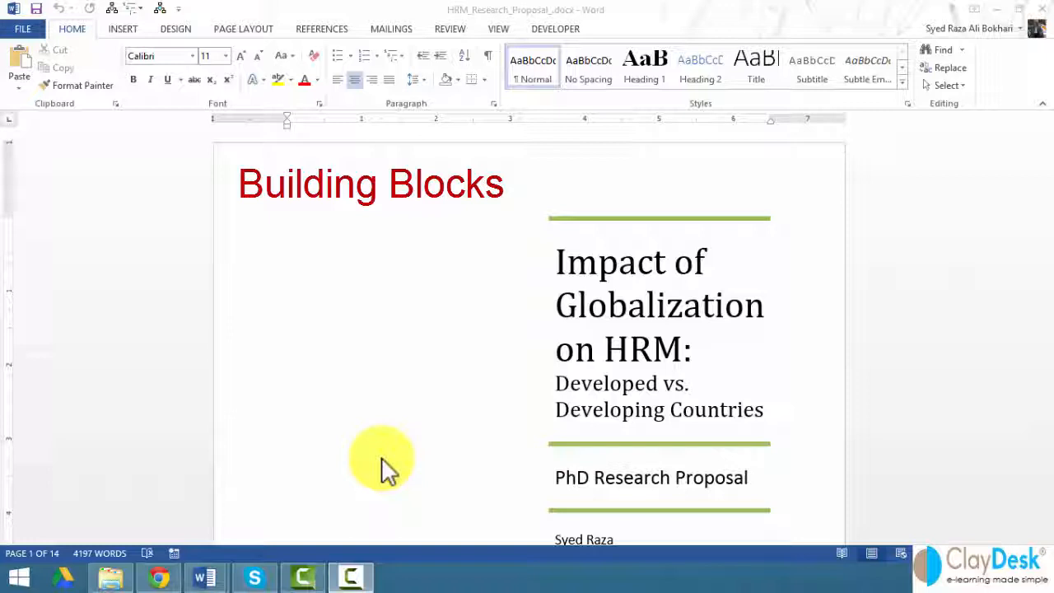
{"action": "mouse_move", "coordinate": [420, 449]}
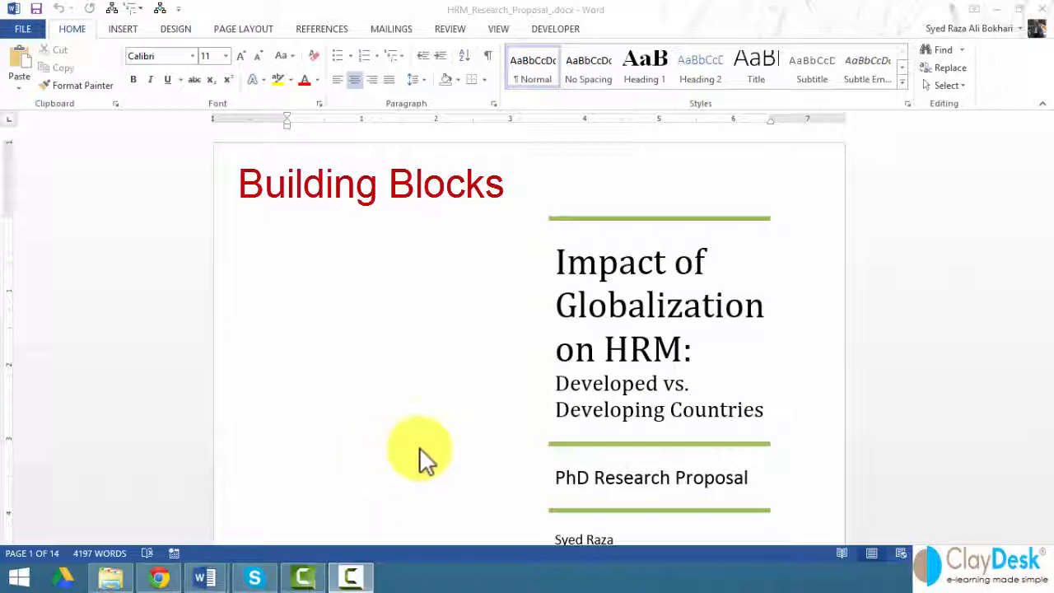
{"action": "mouse_move", "coordinate": [424, 379]}
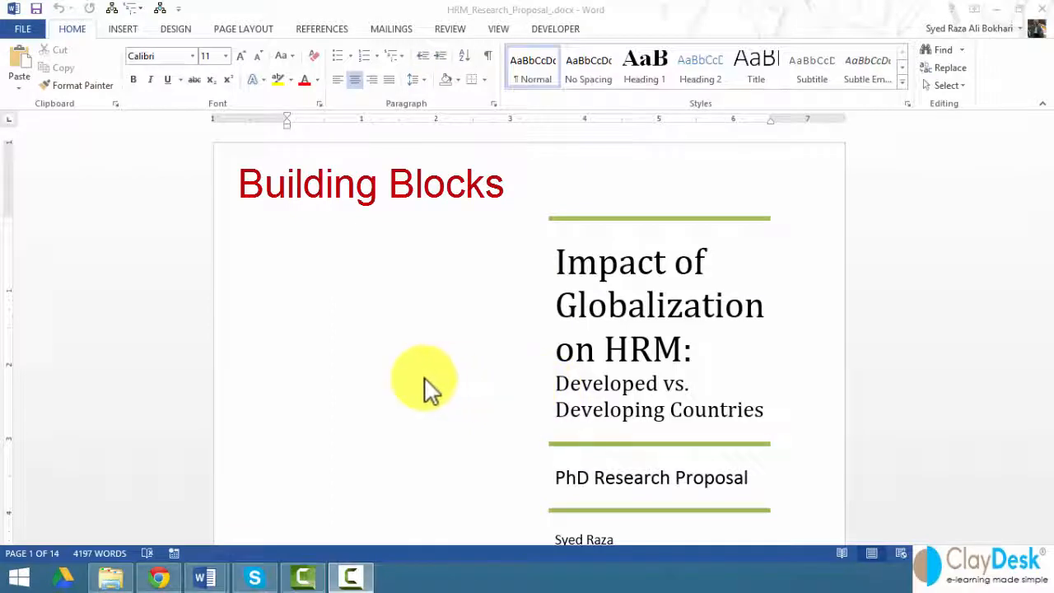
{"action": "mouse_move", "coordinate": [379, 383]}
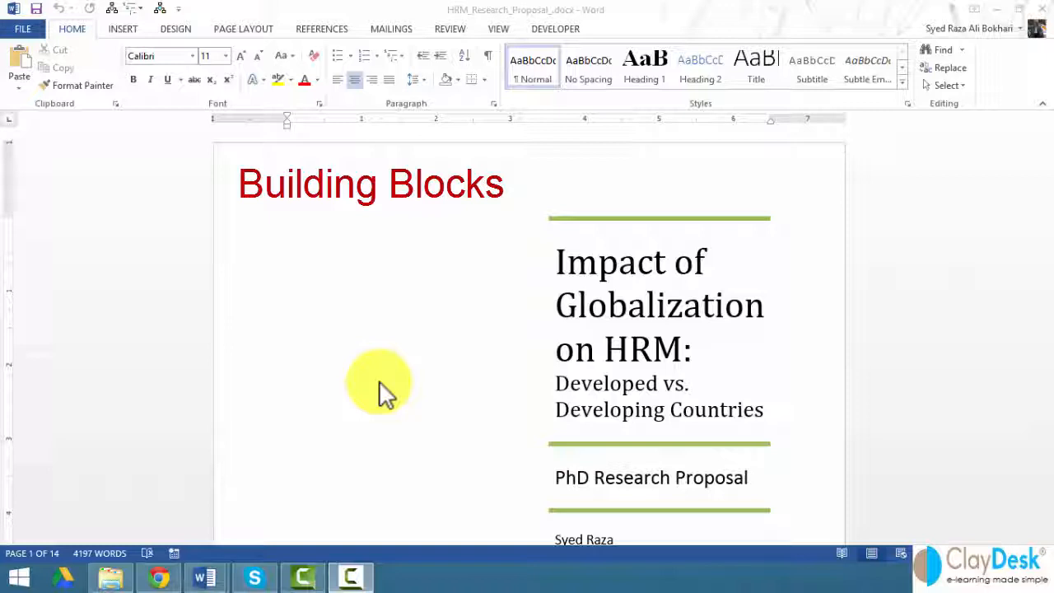
{"action": "mouse_move", "coordinate": [388, 380]}
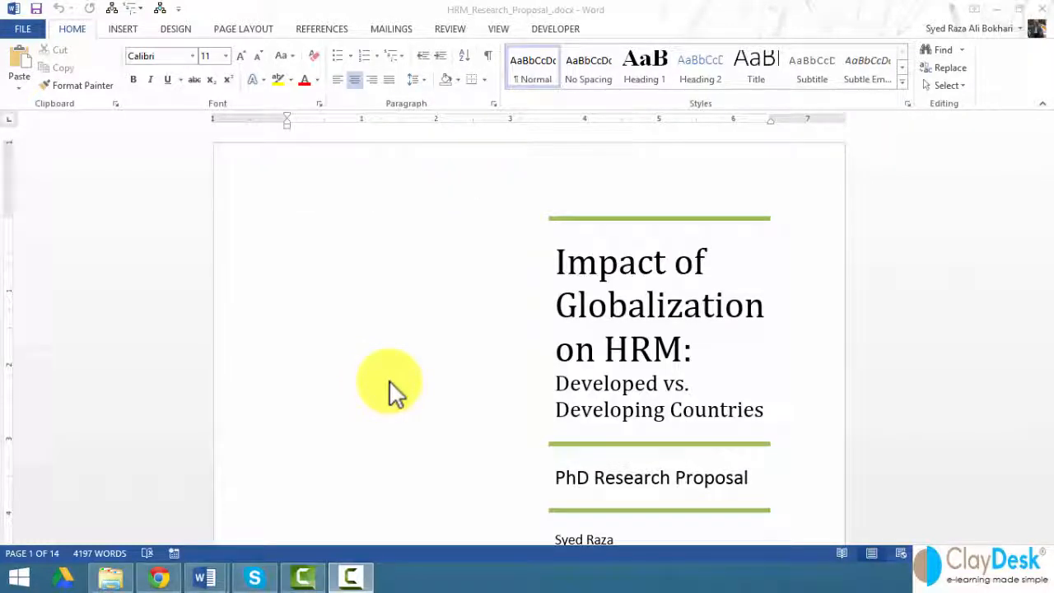
{"action": "mouse_move", "coordinate": [480, 330]}
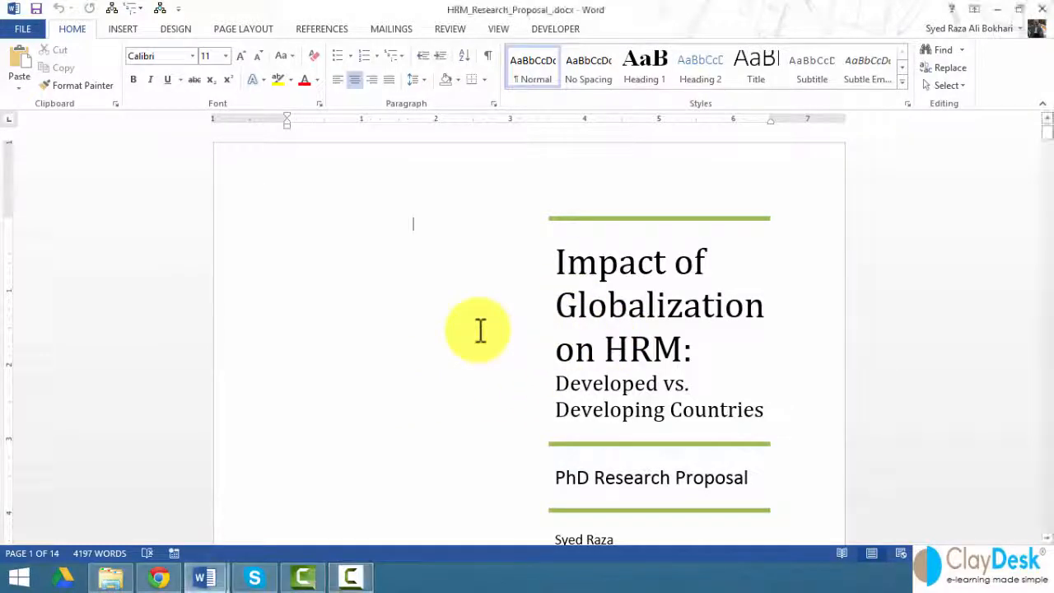
{"action": "mouse_move", "coordinate": [378, 342]}
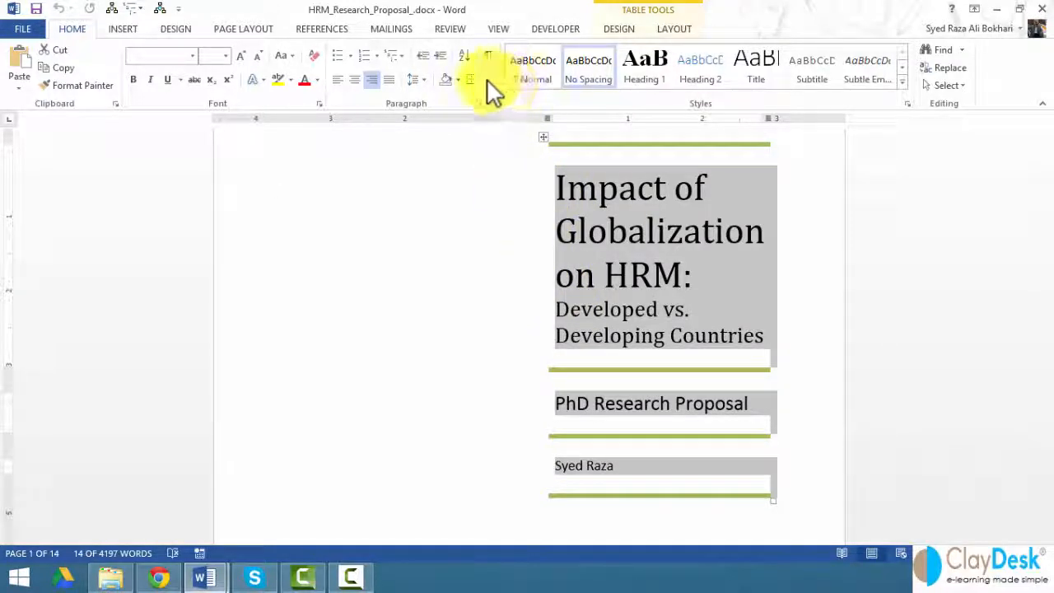
Step: Apply All Borders to the cover table, then select the entire table
{"action": "left_click", "coordinate": [470, 79]}
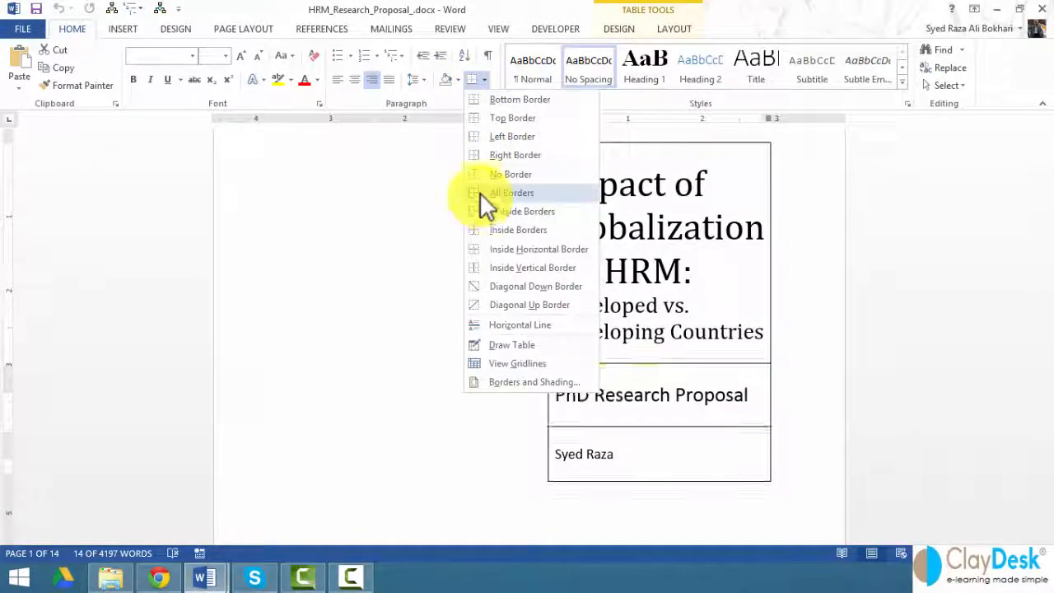
{"action": "left_click", "coordinate": [511, 192]}
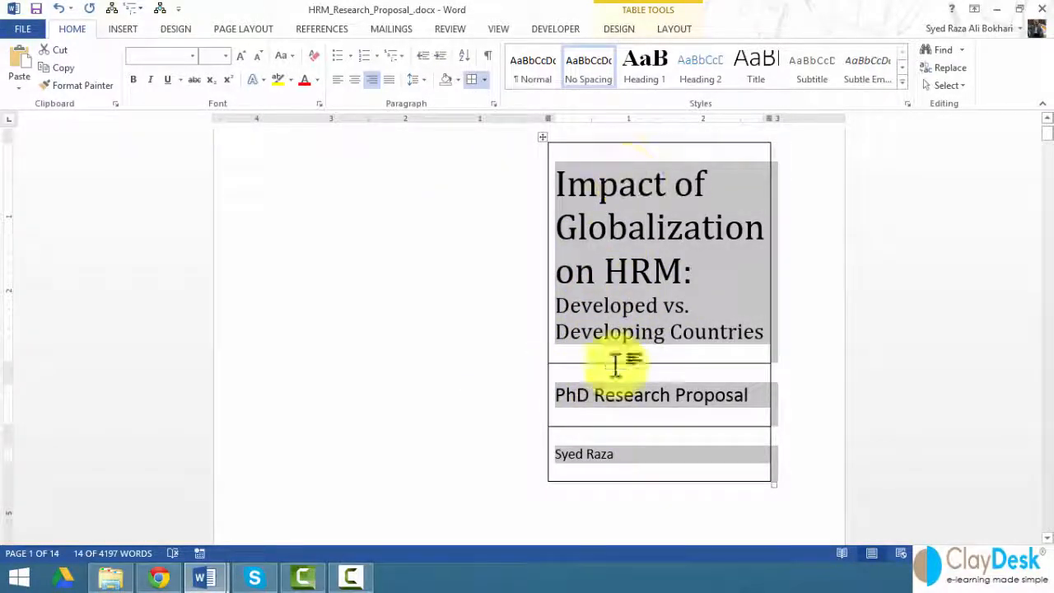
{"action": "mouse_move", "coordinate": [354, 347]}
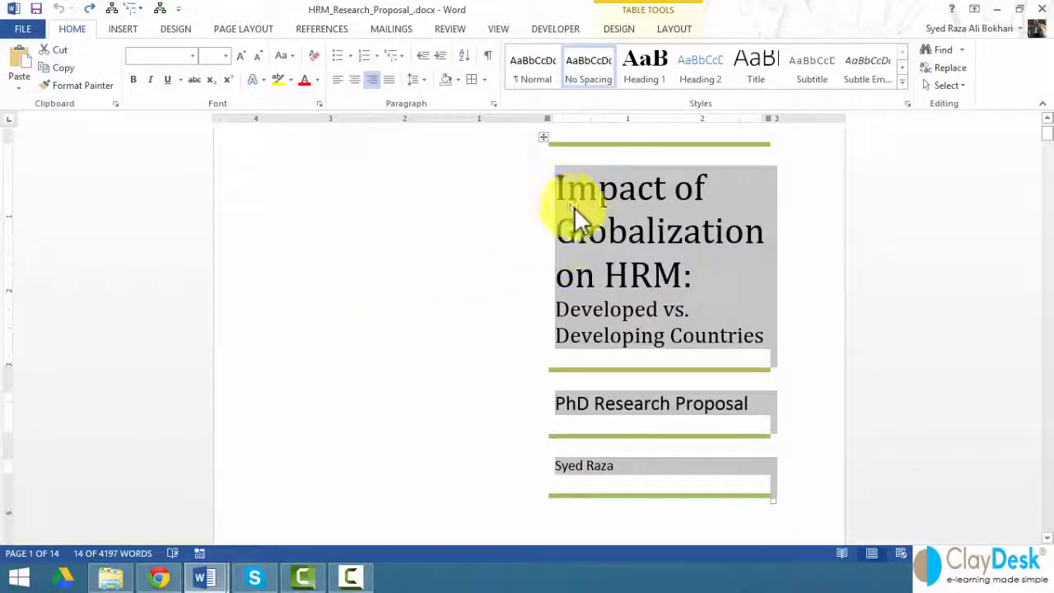
{"action": "mouse_move", "coordinate": [491, 336]}
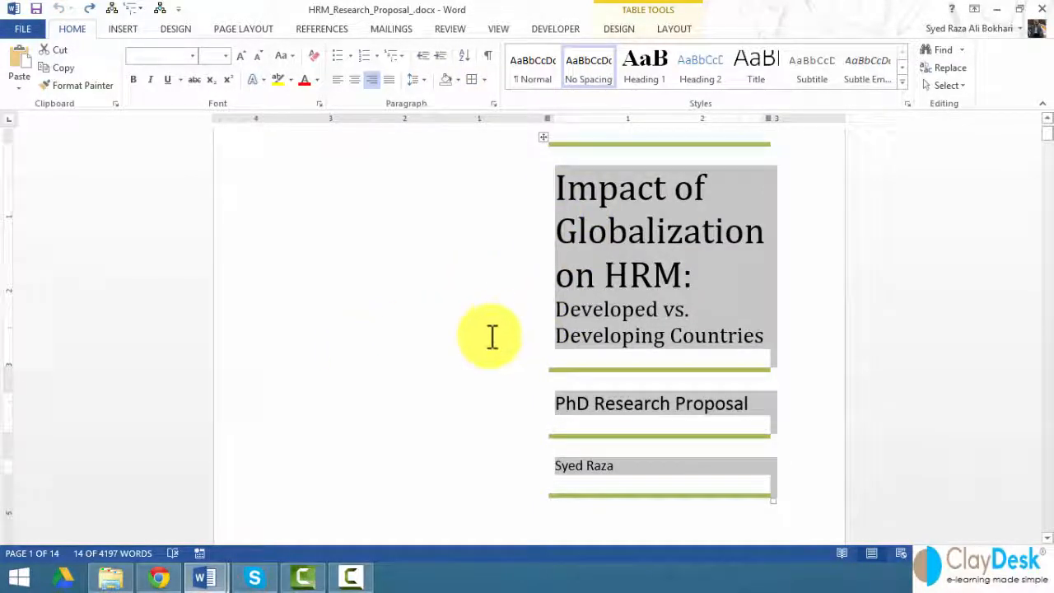
{"action": "mouse_move", "coordinate": [469, 331]}
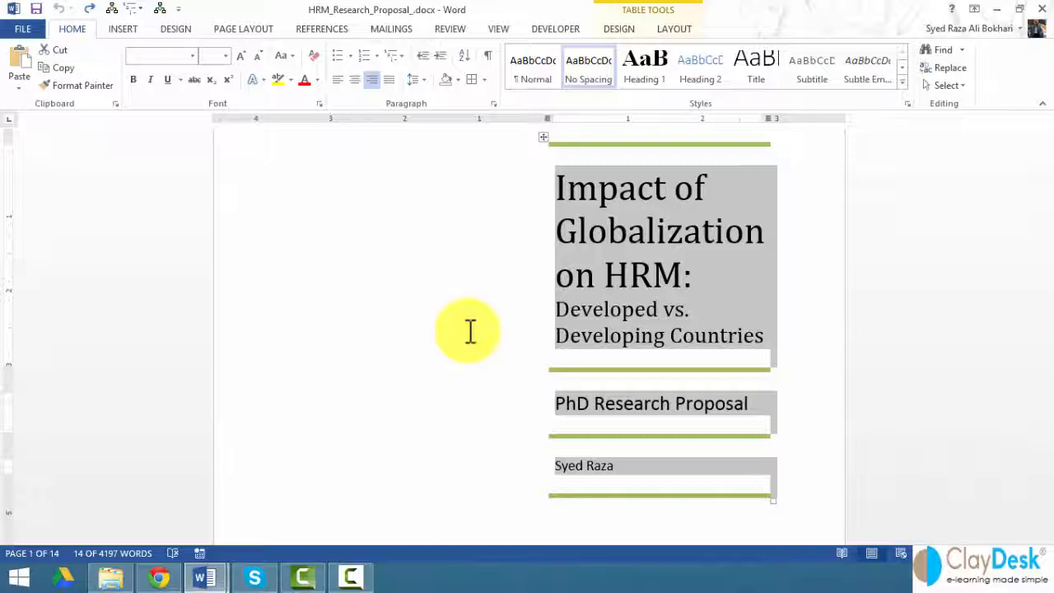
{"action": "mouse_move", "coordinate": [488, 470]}
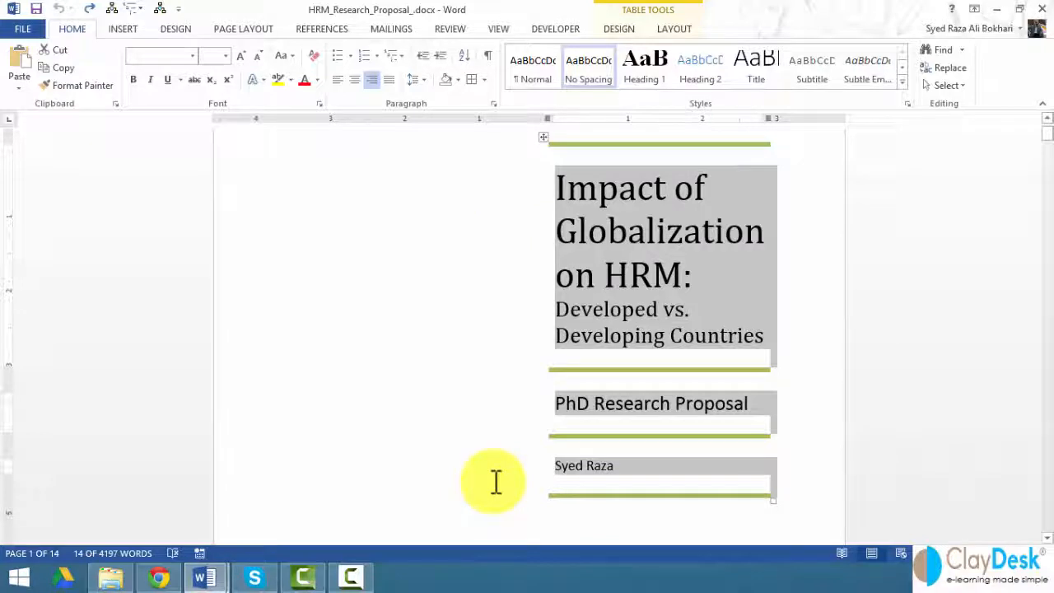
{"action": "mouse_move", "coordinate": [451, 333]}
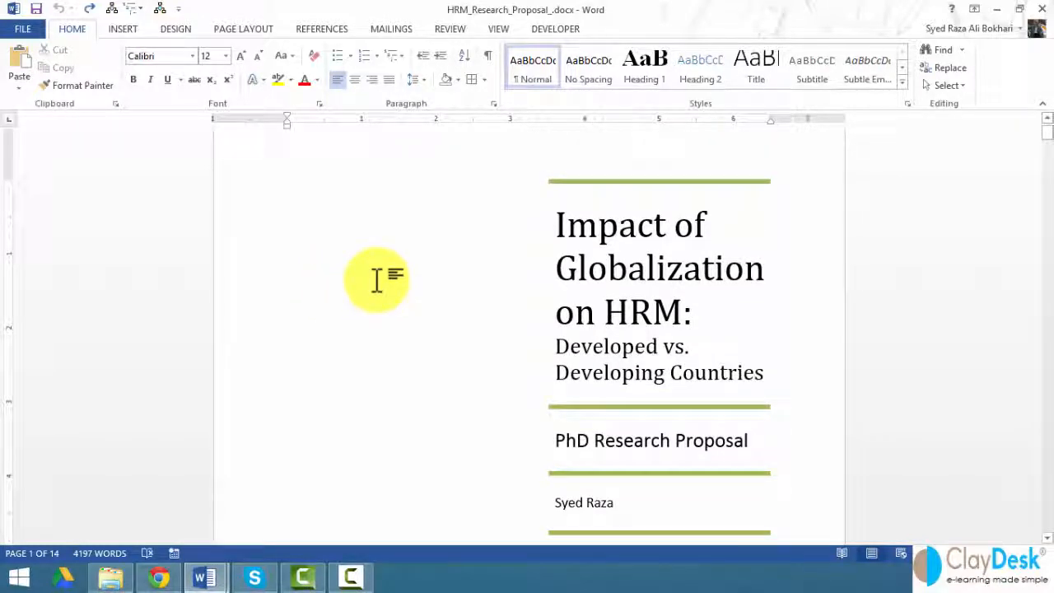
{"action": "mouse_move", "coordinate": [381, 263]}
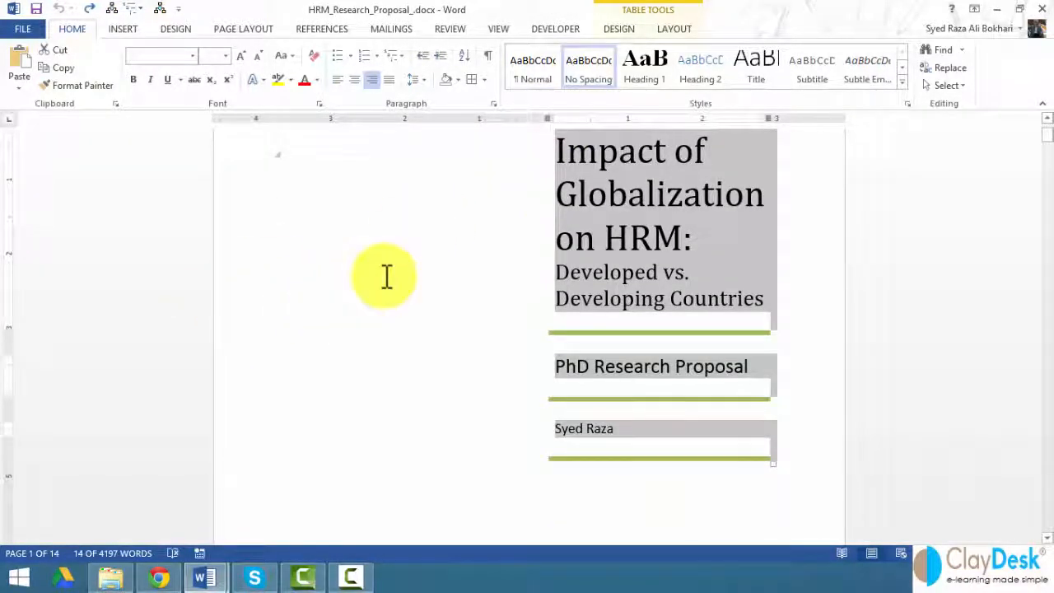
{"action": "scroll", "scroll_direction": "up", "scroll_amount": 3}
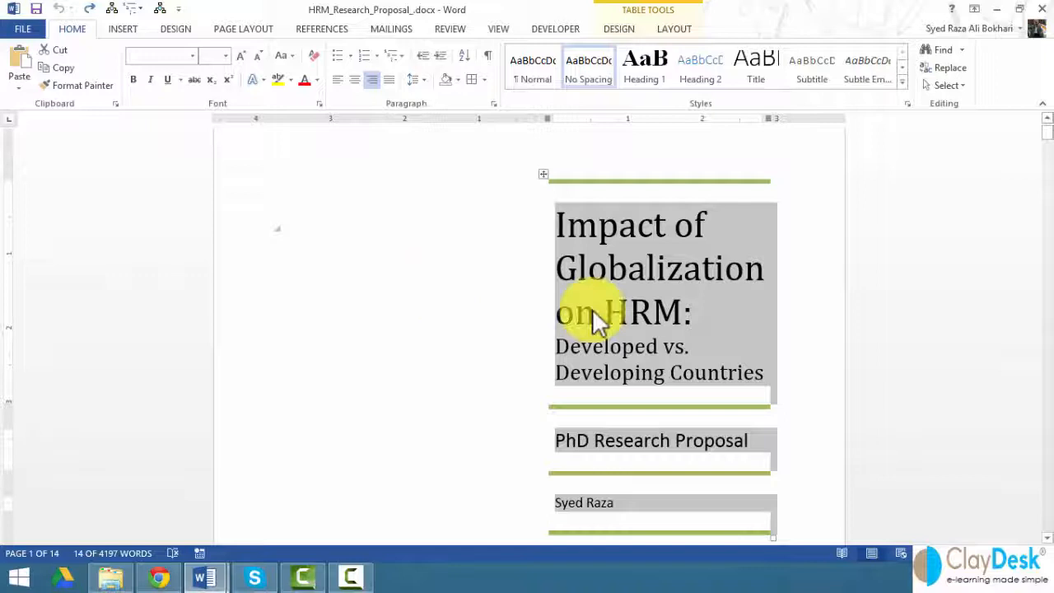
{"action": "left_click", "coordinate": [122, 28]}
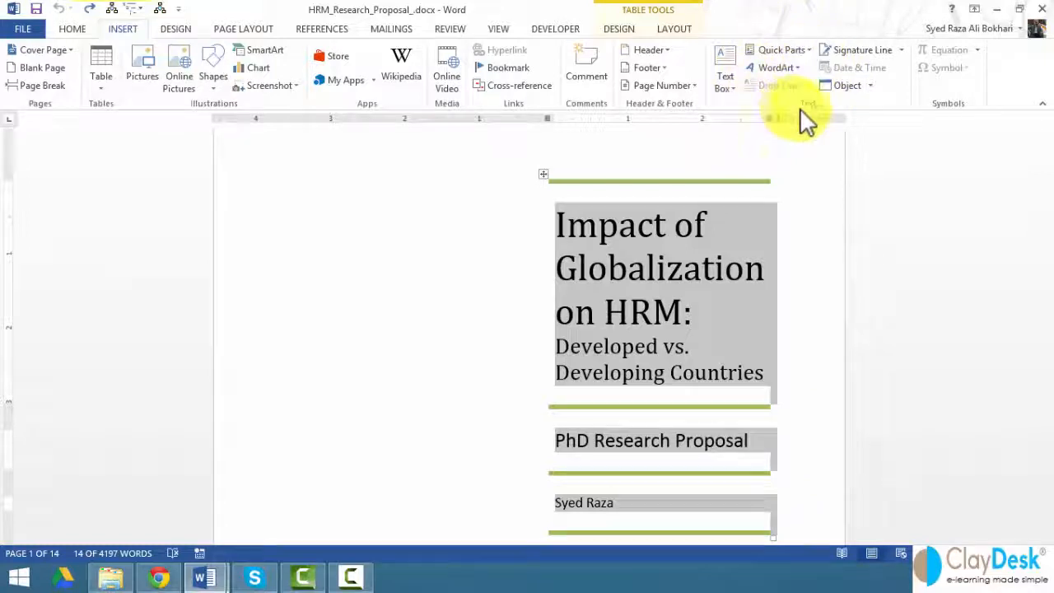
Step: Switch to the INSERT ribbon to reach the Quick Parts gallery
{"action": "left_click", "coordinate": [781, 49]}
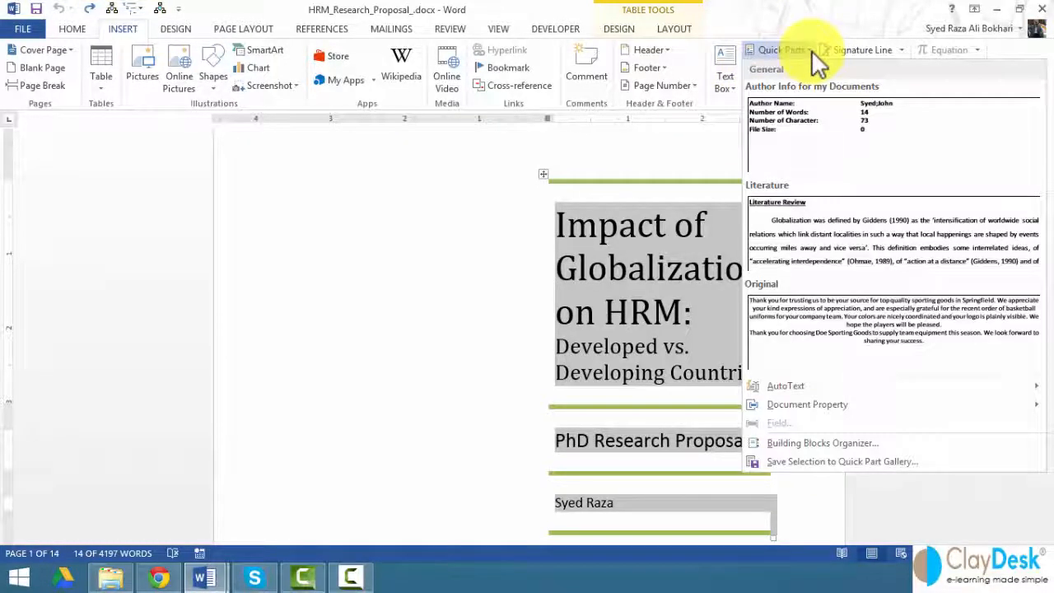
{"action": "mouse_move", "coordinate": [815, 461]}
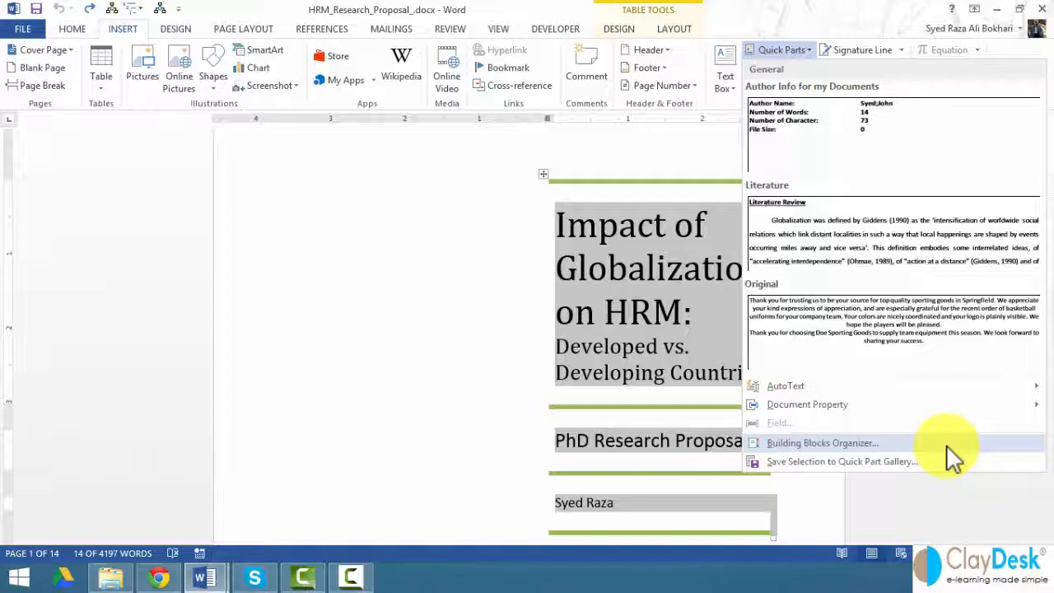
{"action": "mouse_move", "coordinate": [597, 300]}
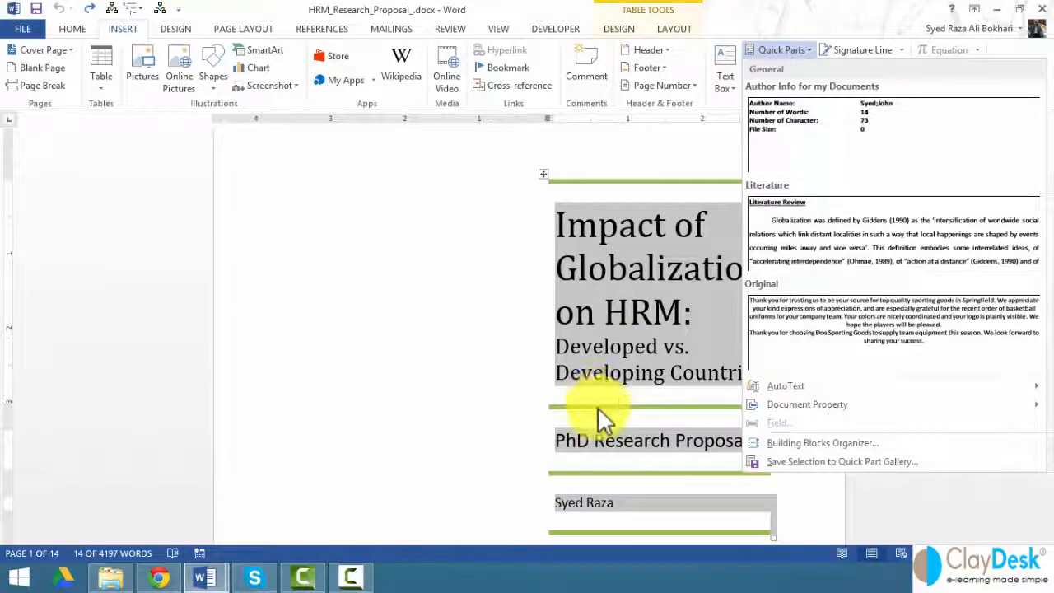
{"action": "mouse_move", "coordinate": [761, 457]}
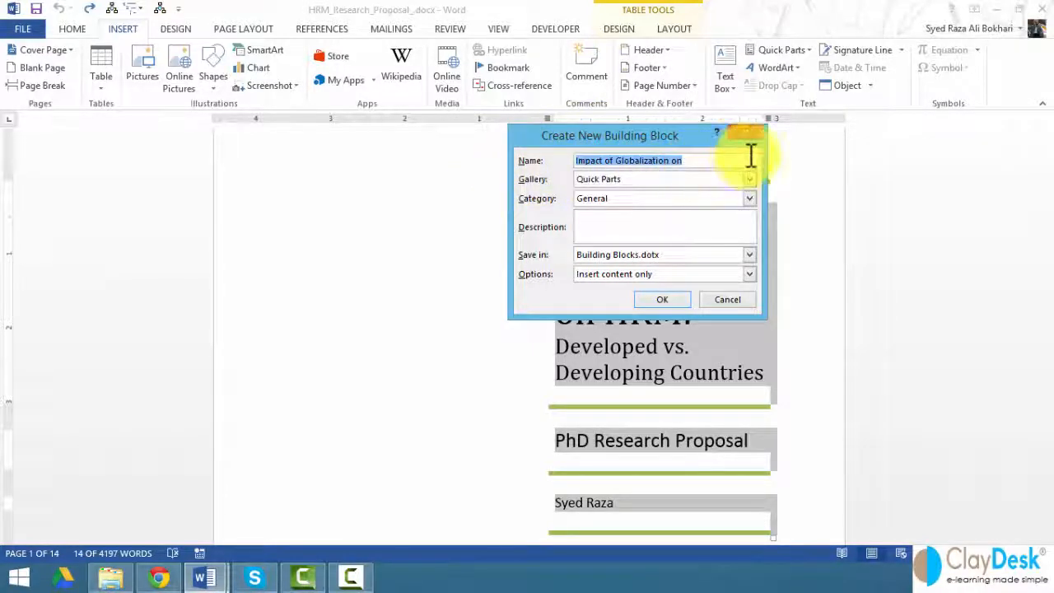
{"action": "mouse_move", "coordinate": [765, 164]}
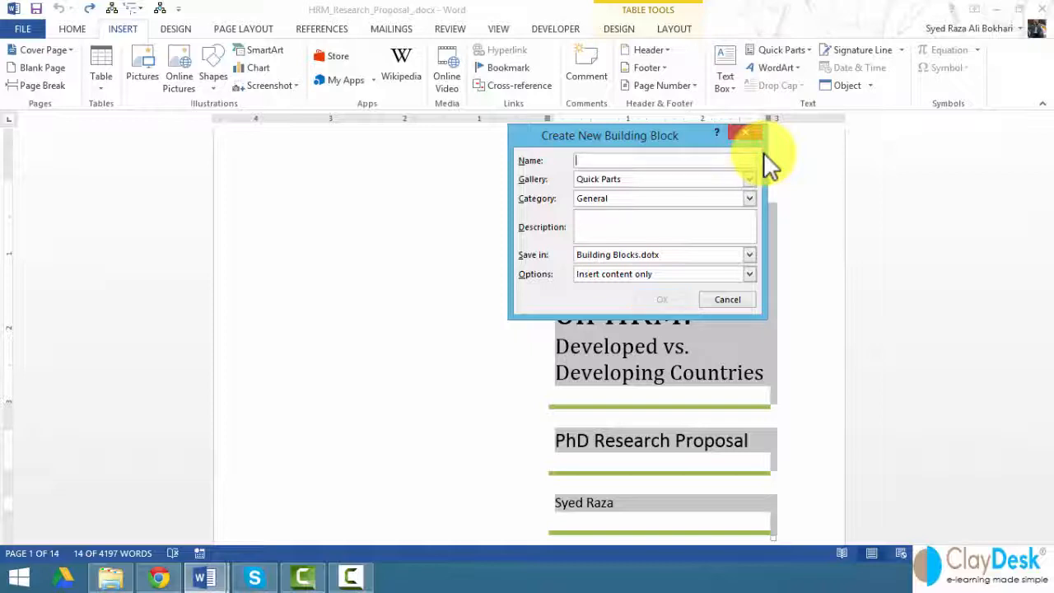
Step: Name the block 'Research Proposal', file it under Cover Pages, and start a new category
{"action": "type", "text": "Resea"}
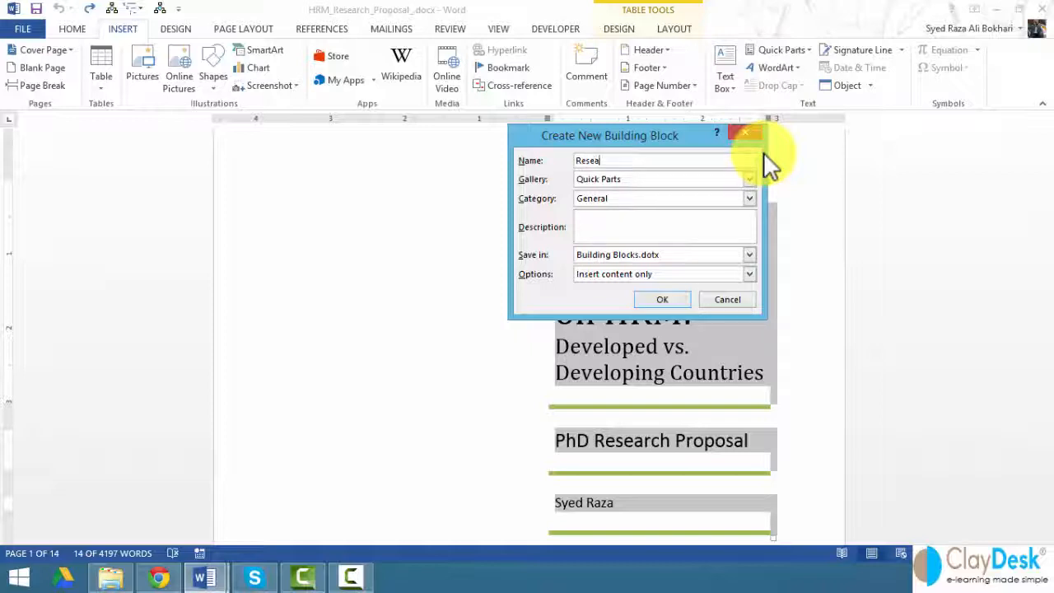
{"action": "type", "text": "Research Pro"}
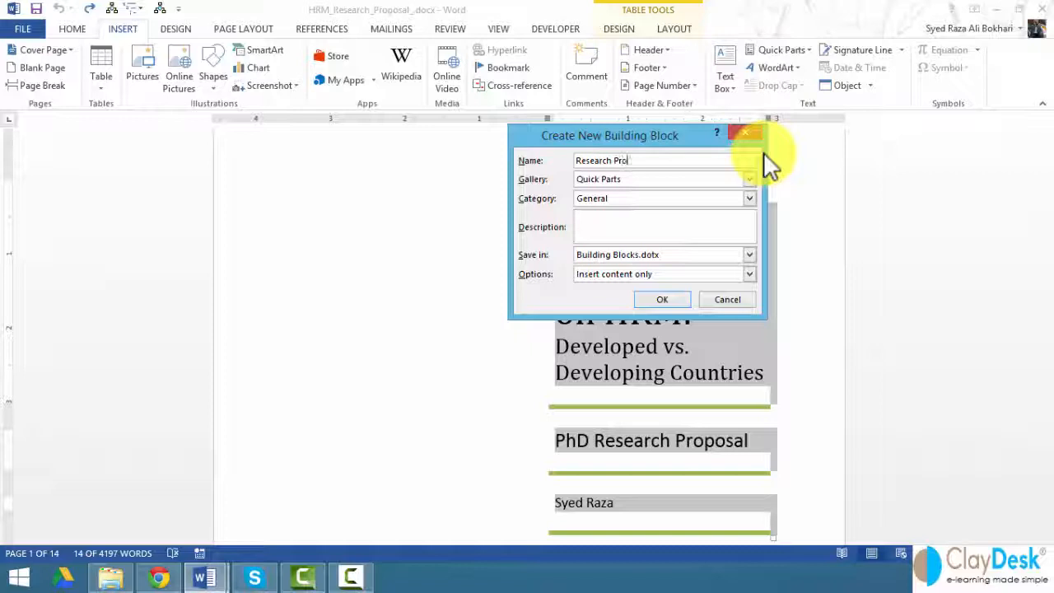
{"action": "type", "text": "posal"}
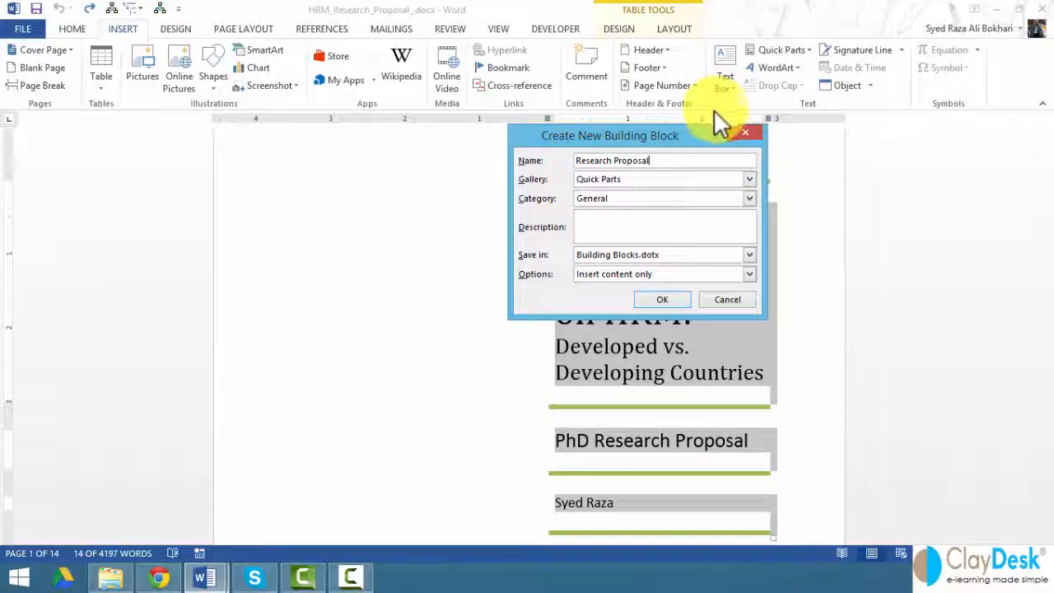
{"action": "left_click", "coordinate": [747, 179]}
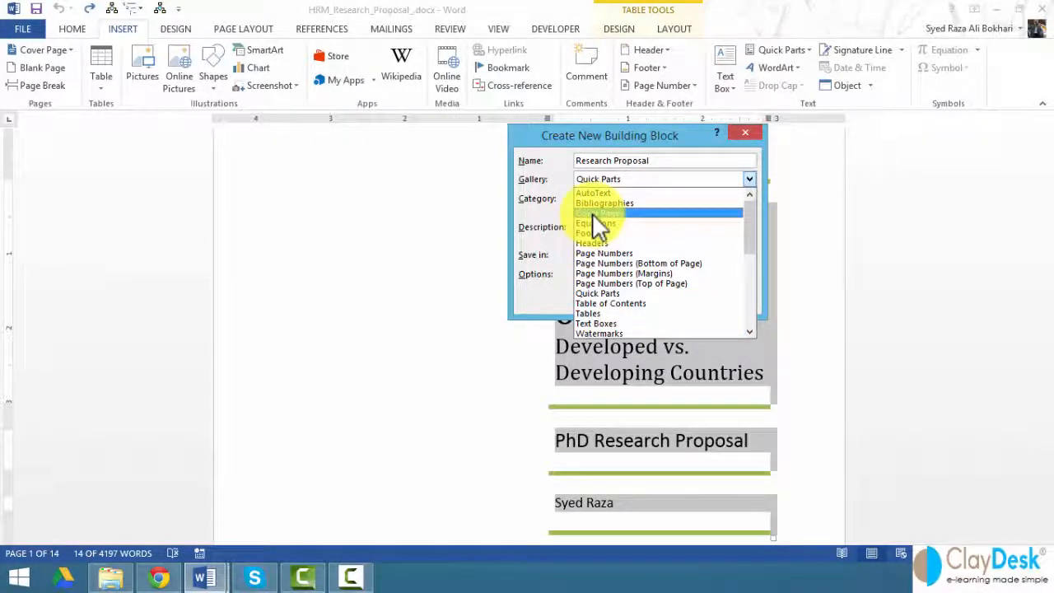
{"action": "left_click", "coordinate": [596, 213]}
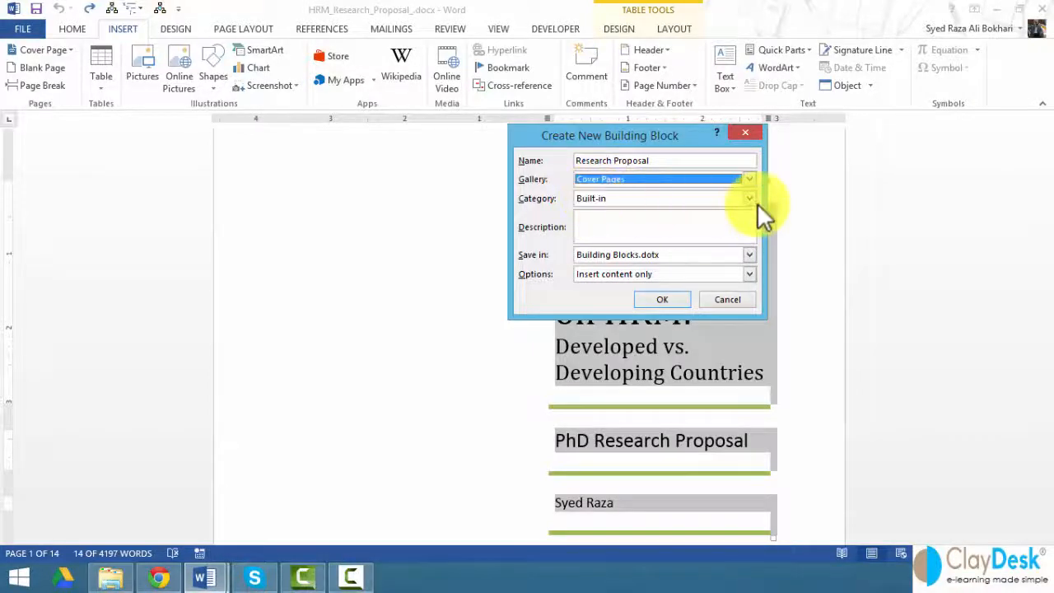
{"action": "left_click", "coordinate": [748, 198]}
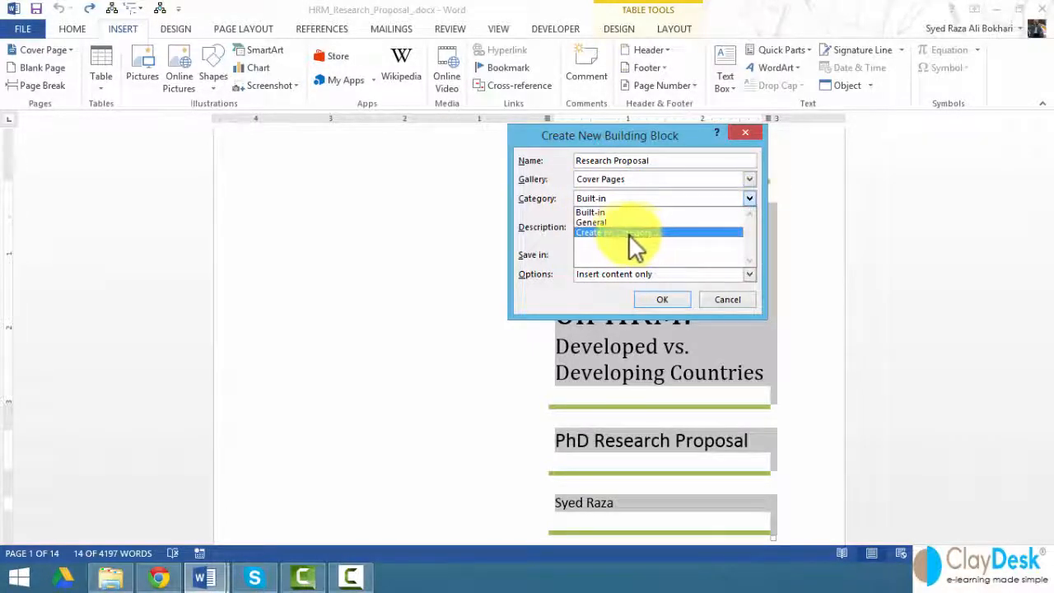
{"action": "mouse_move", "coordinate": [613, 222]}
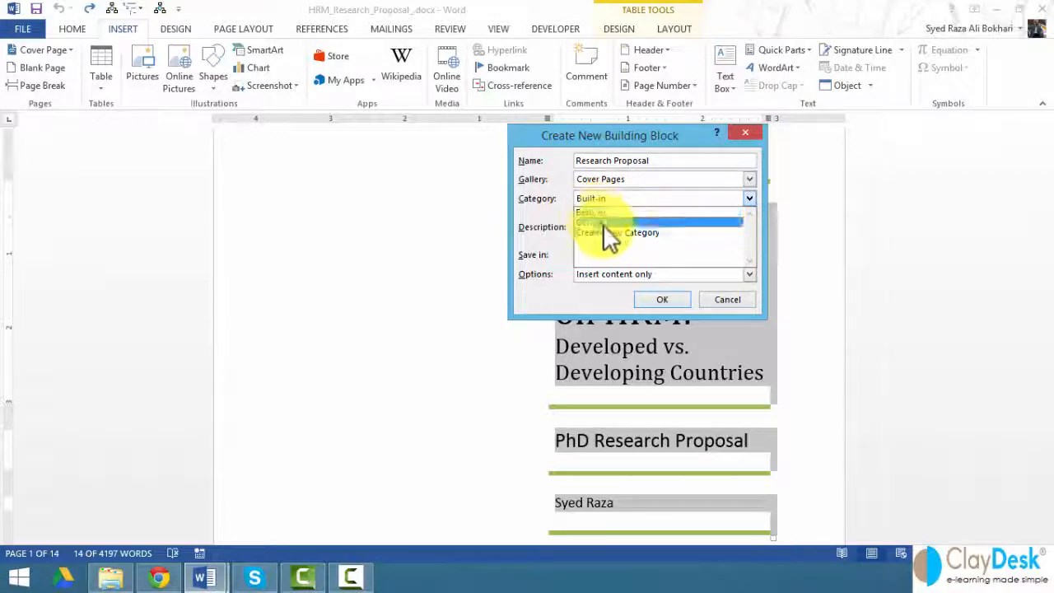
{"action": "left_click", "coordinate": [642, 232]}
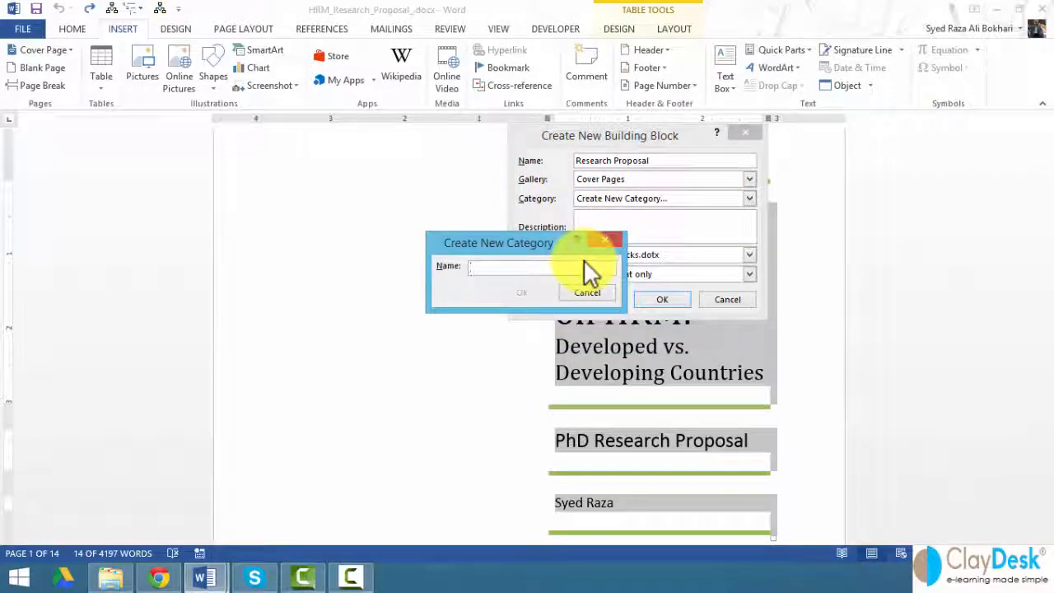
Step: Create the ClayDesk category, add a research proposal description, and save to Normal.dotm
{"action": "type", "text": "ClayDesk"}
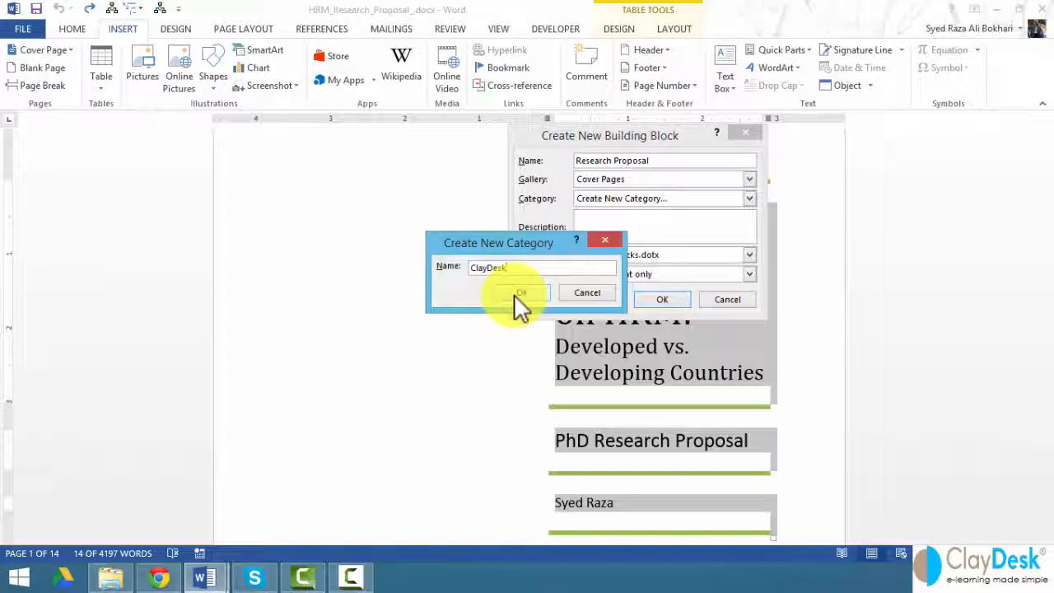
{"action": "left_click", "coordinate": [521, 293]}
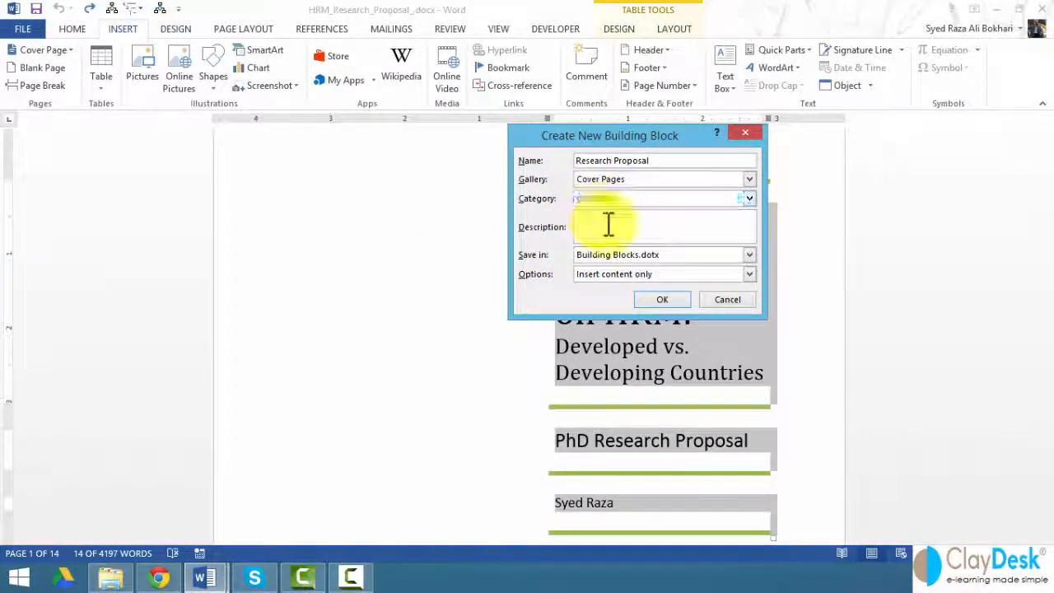
{"action": "type", "text": "ClayDesk"}
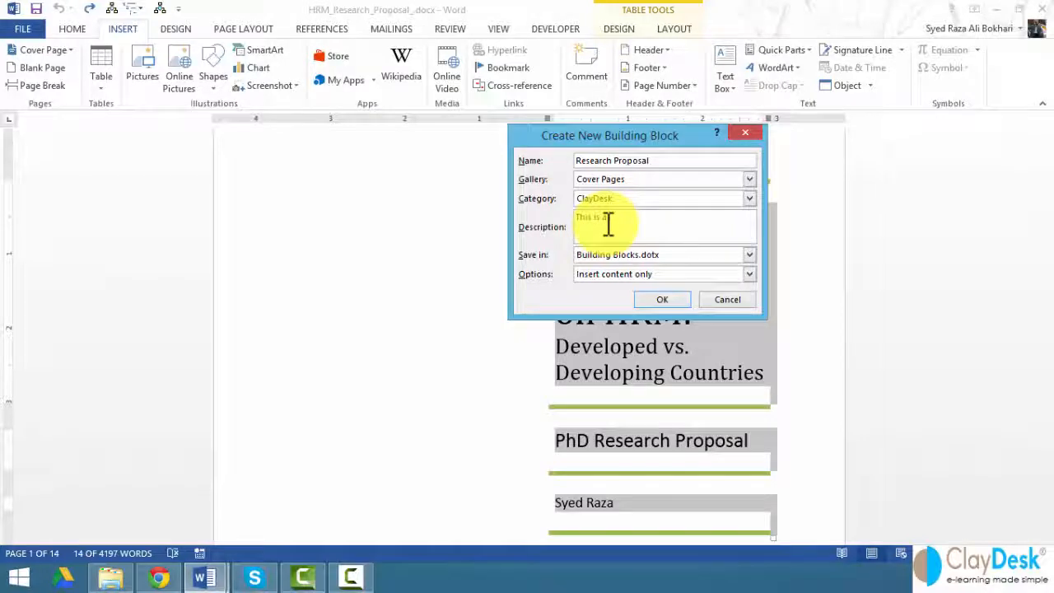
{"action": "type", "text": "cover page"}
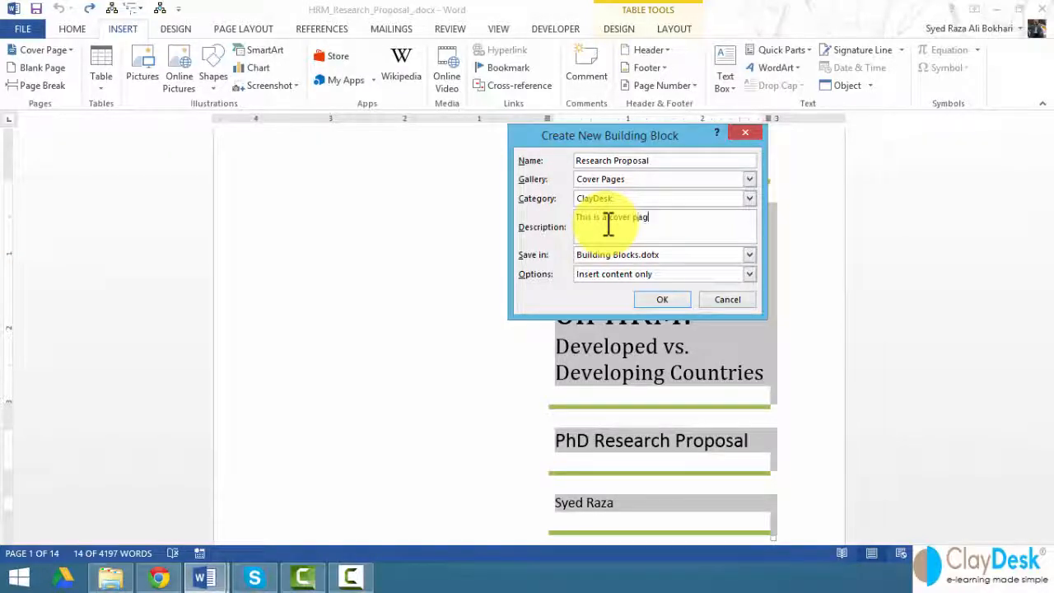
{"action": "type", "text": "for a"}
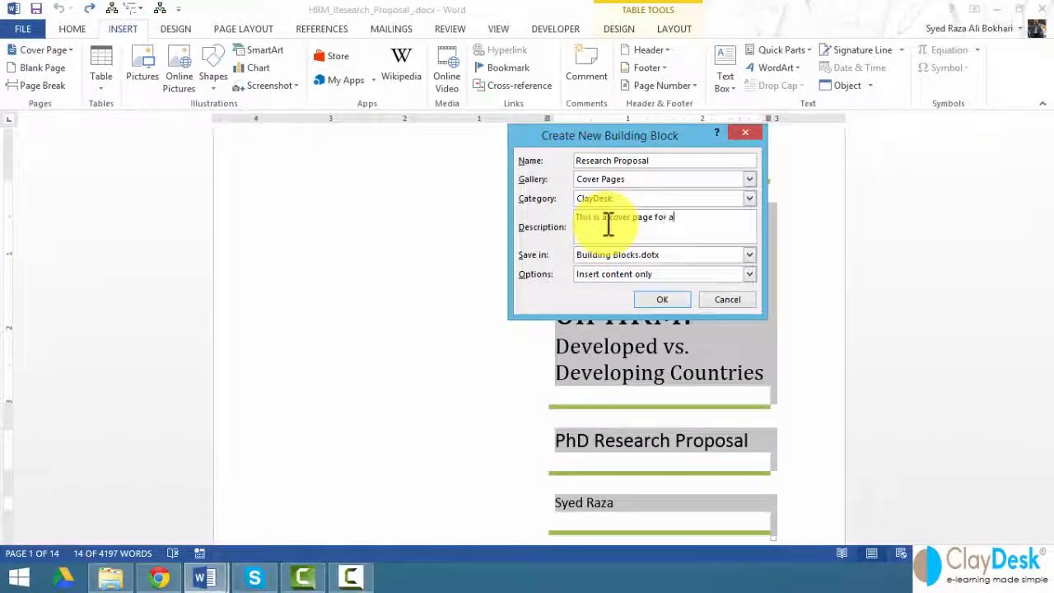
{"action": "type", "text": "research proposal"}
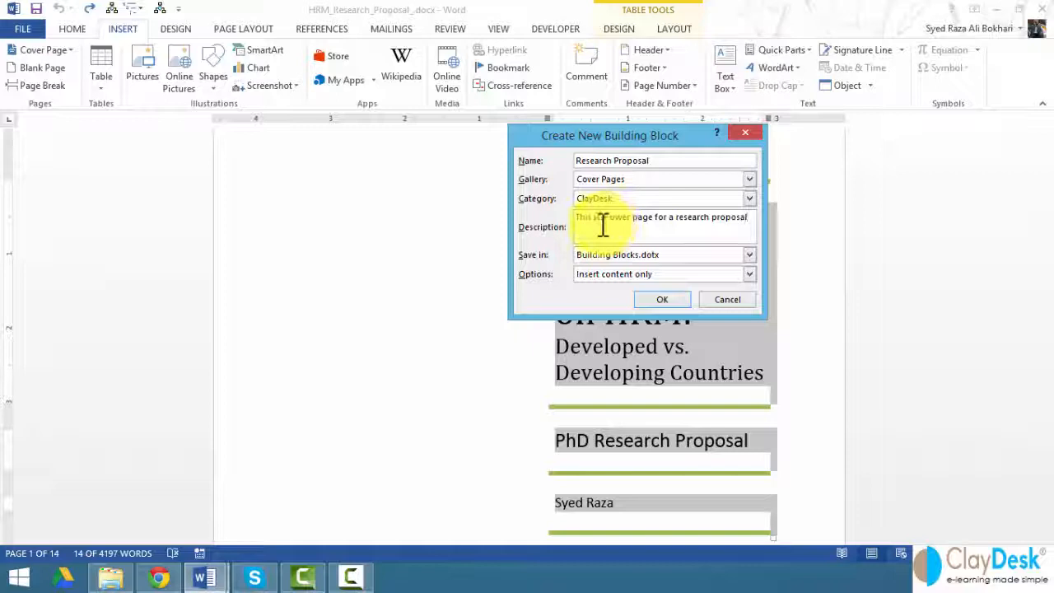
{"action": "left_click", "coordinate": [748, 254]}
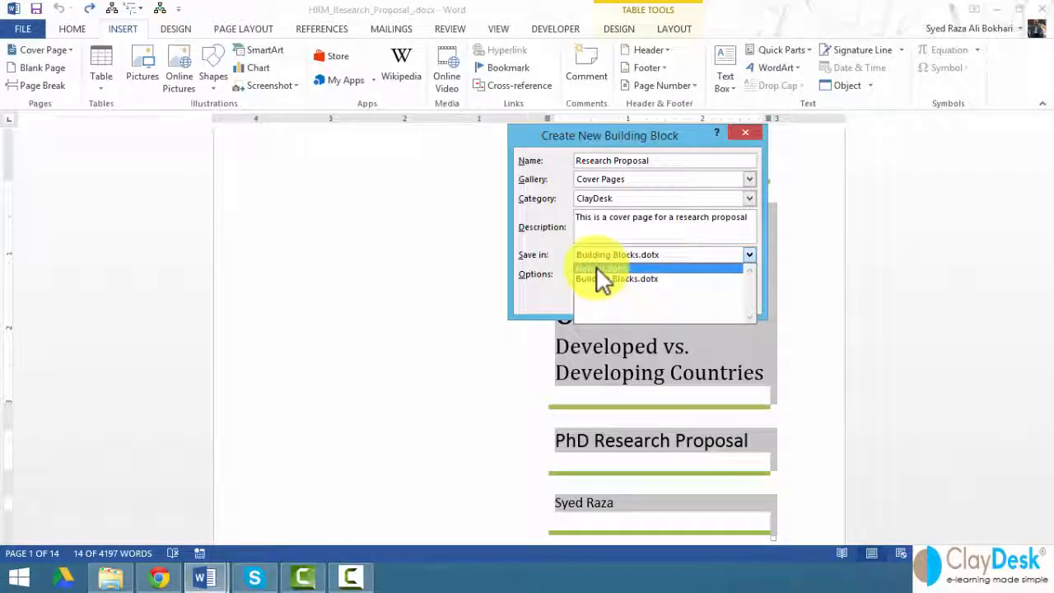
{"action": "left_click", "coordinate": [600, 267]}
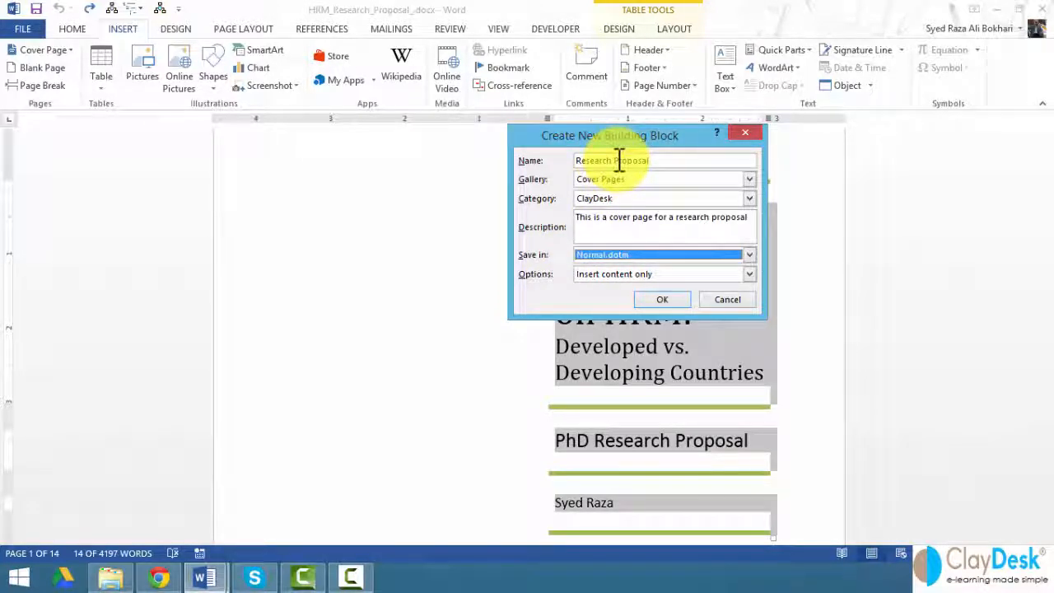
{"action": "mouse_move", "coordinate": [511, 272]}
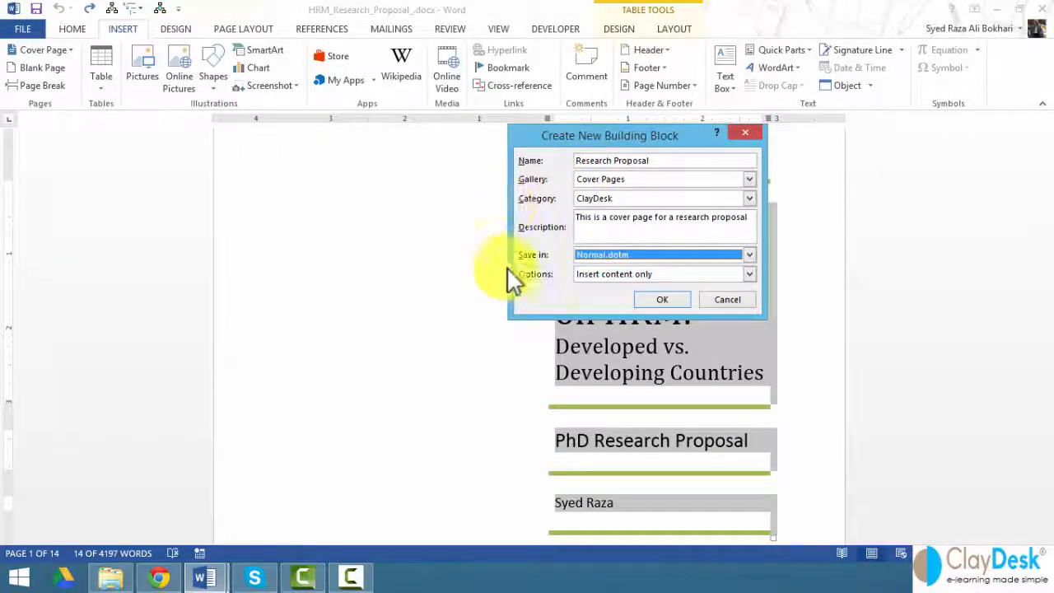
{"action": "mouse_move", "coordinate": [563, 292]}
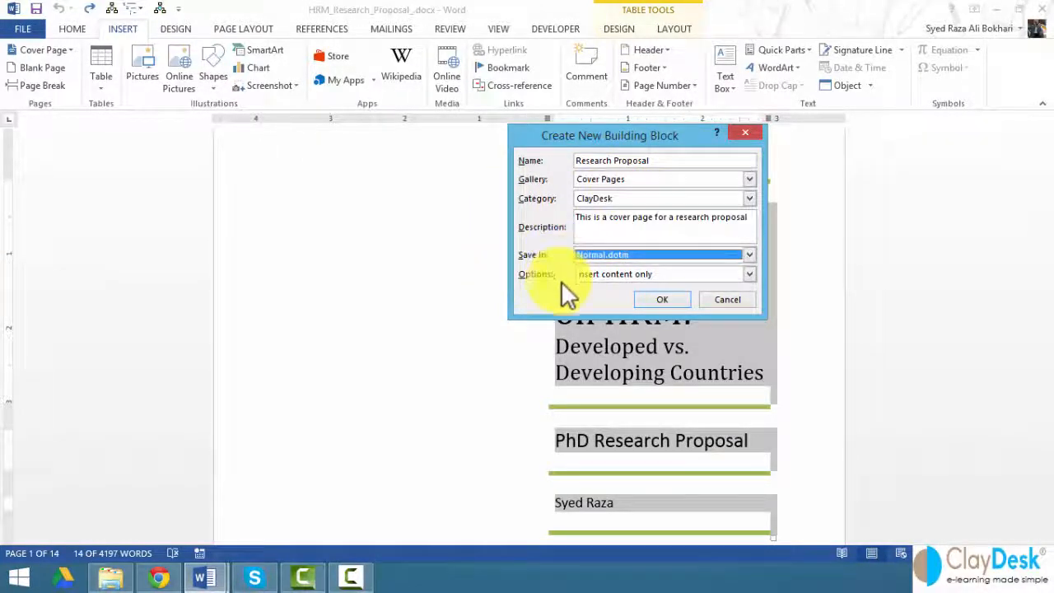
{"action": "left_click", "coordinate": [662, 299]}
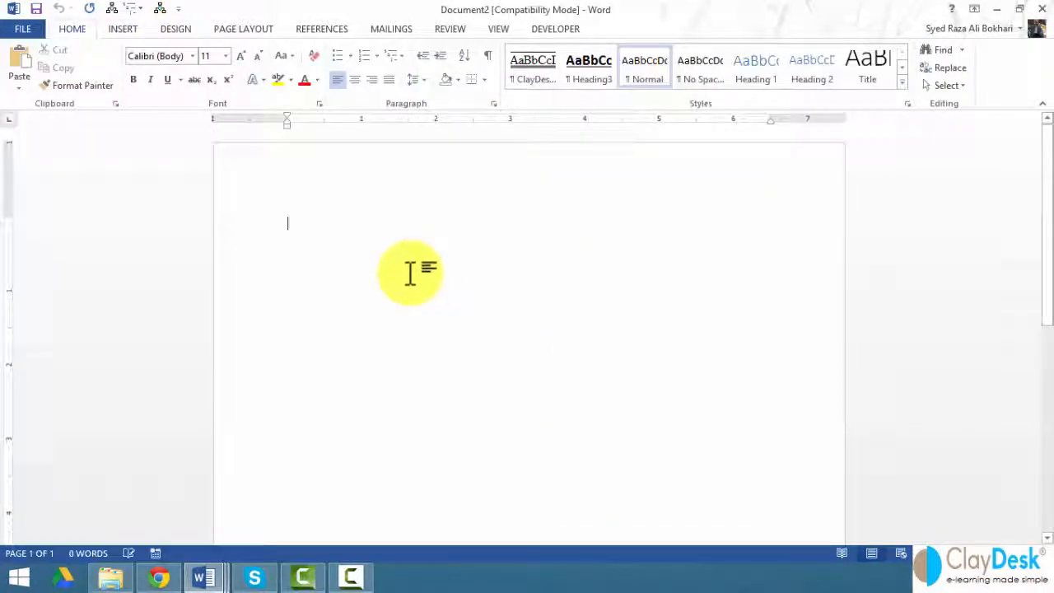
{"action": "mouse_move", "coordinate": [702, 204]}
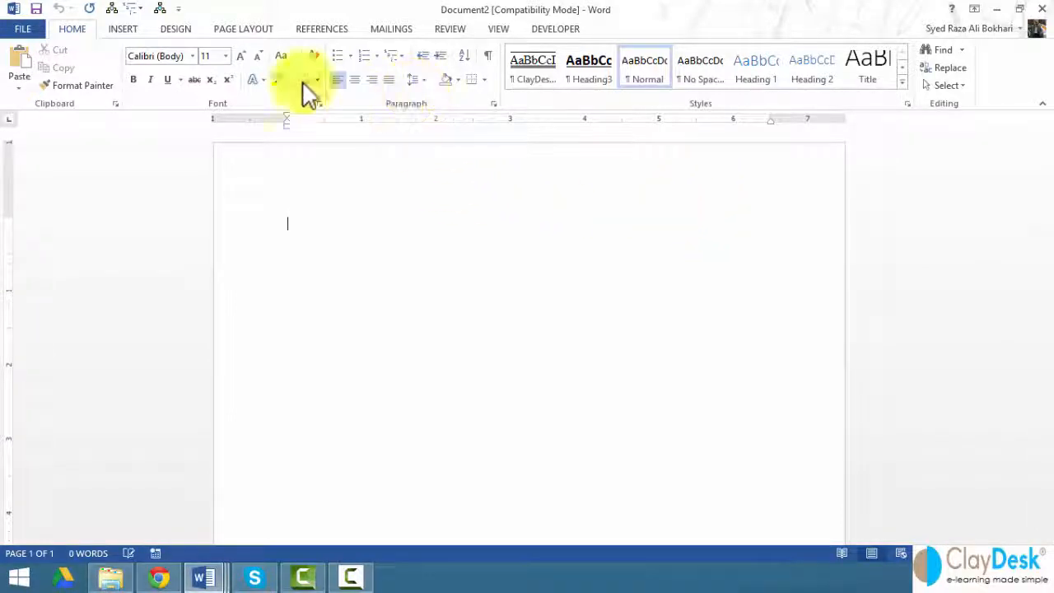
Step: Open the Building Blocks Organizer from Insert > Quick Parts in the blank document
{"action": "left_click", "coordinate": [123, 28]}
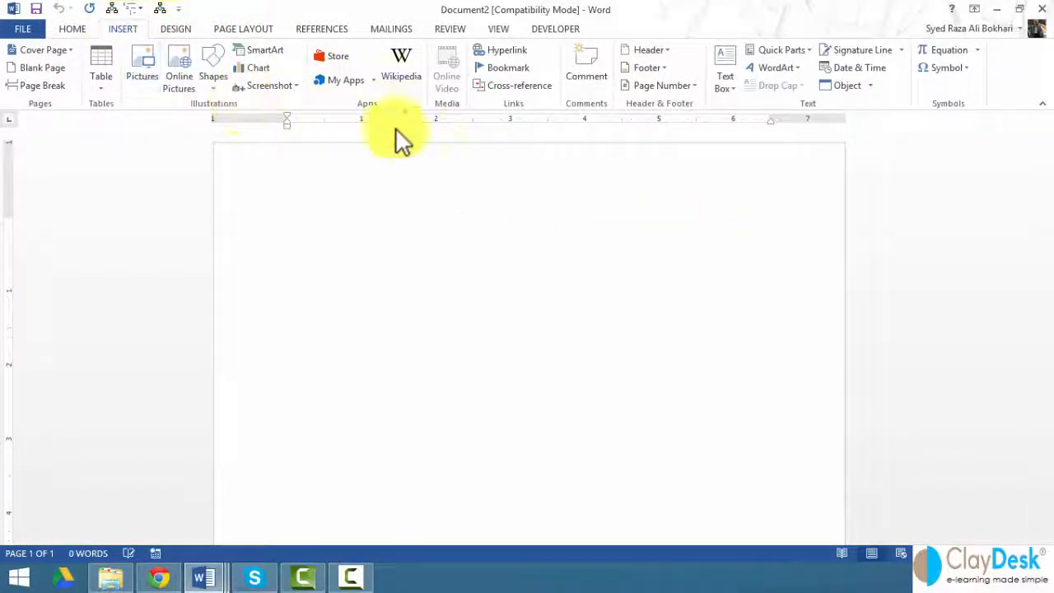
{"action": "mouse_move", "coordinate": [729, 76]}
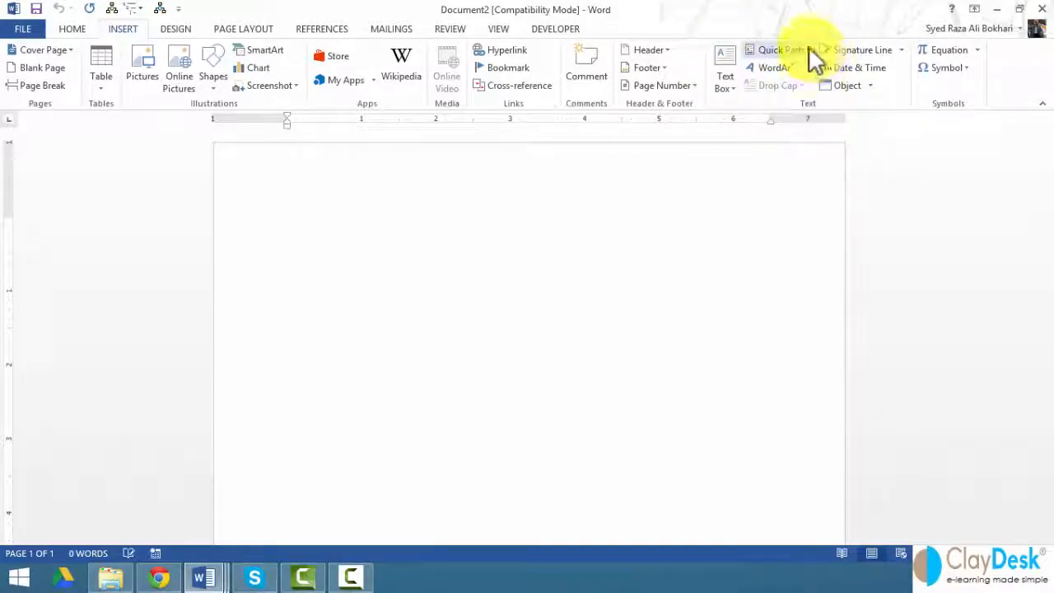
{"action": "left_click", "coordinate": [773, 49]}
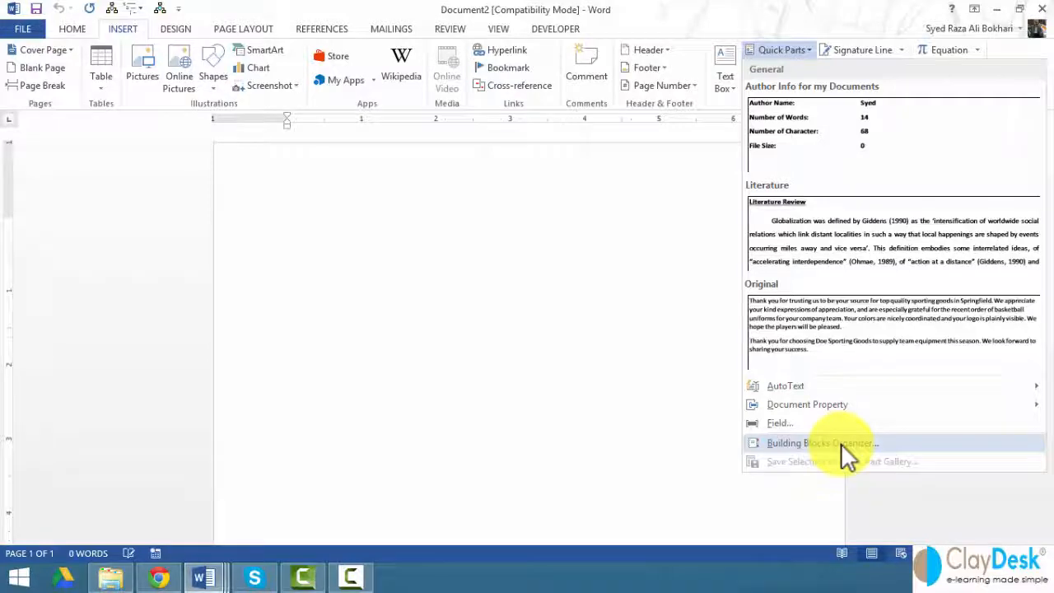
{"action": "left_click", "coordinate": [820, 442]}
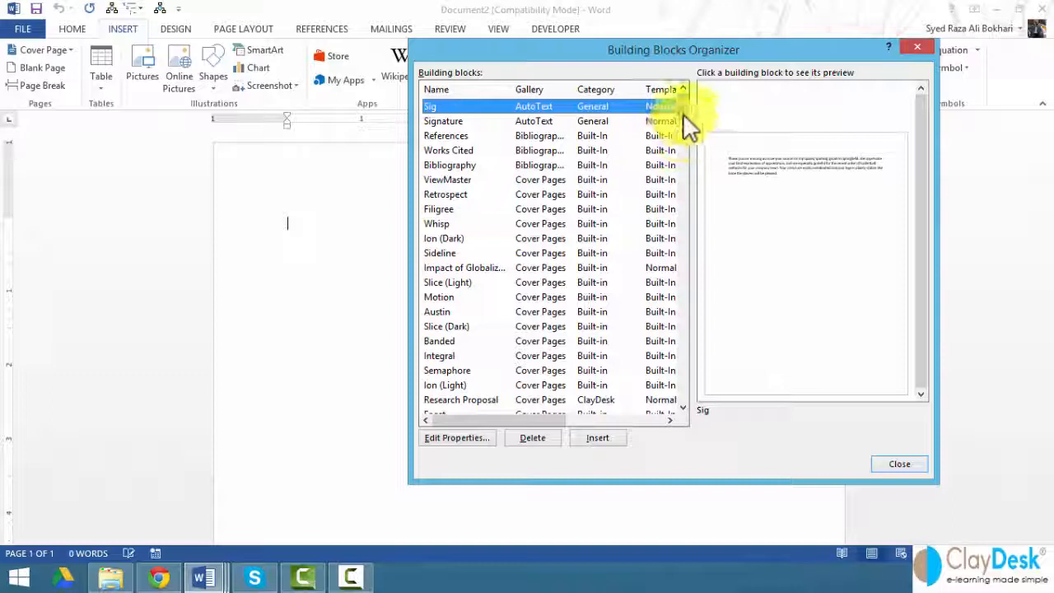
Step: Preview the Research Proposal cover page and open its properties for editing
{"action": "left_click", "coordinate": [460, 399]}
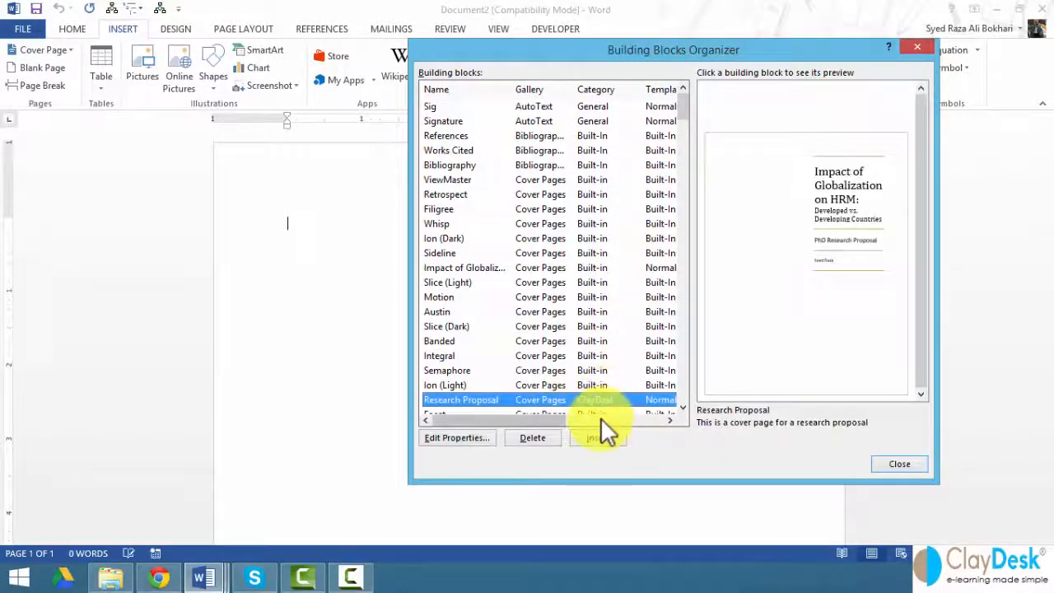
{"action": "scroll", "scroll_direction": "down", "scroll_amount": 3}
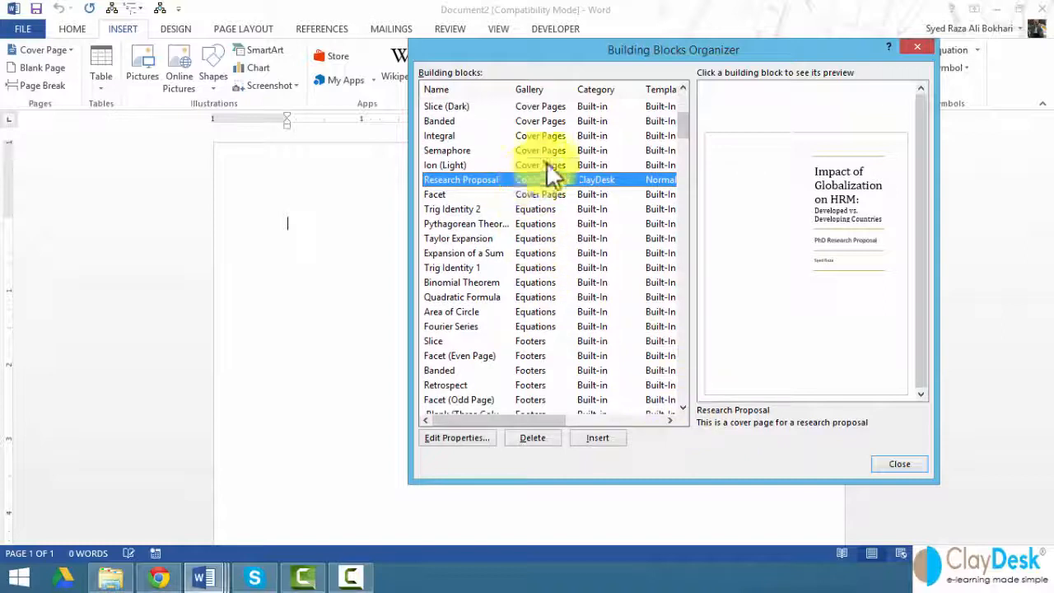
{"action": "mouse_move", "coordinate": [535, 193]}
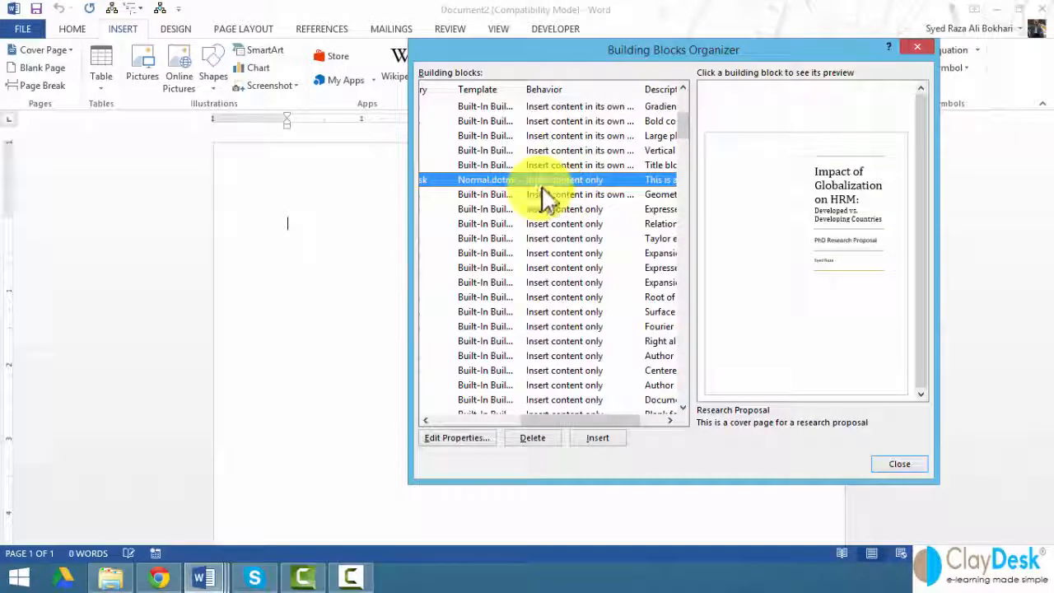
{"action": "mouse_move", "coordinate": [568, 186]}
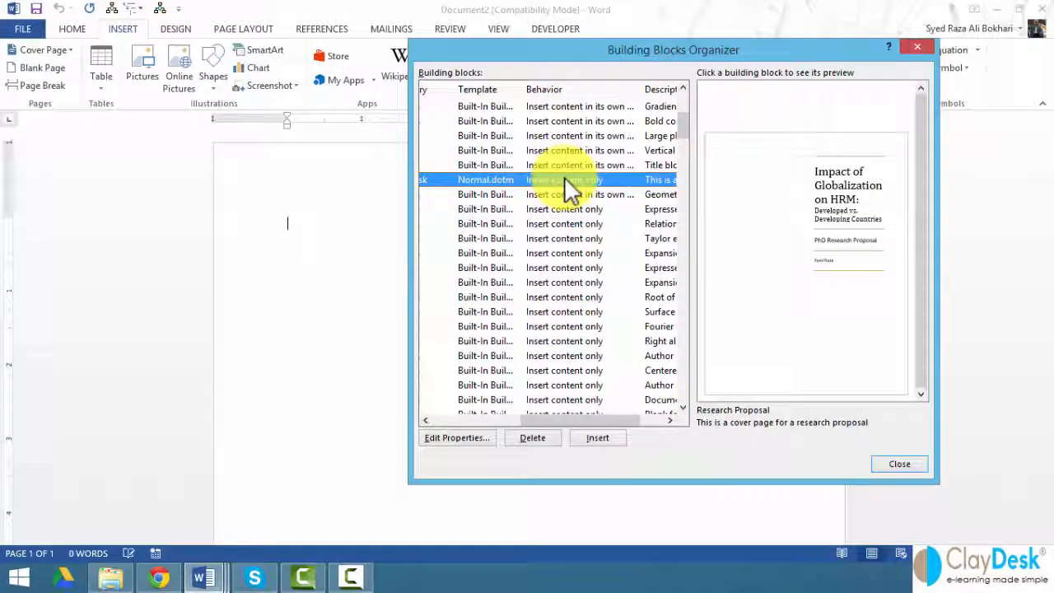
{"action": "mouse_move", "coordinate": [560, 197]}
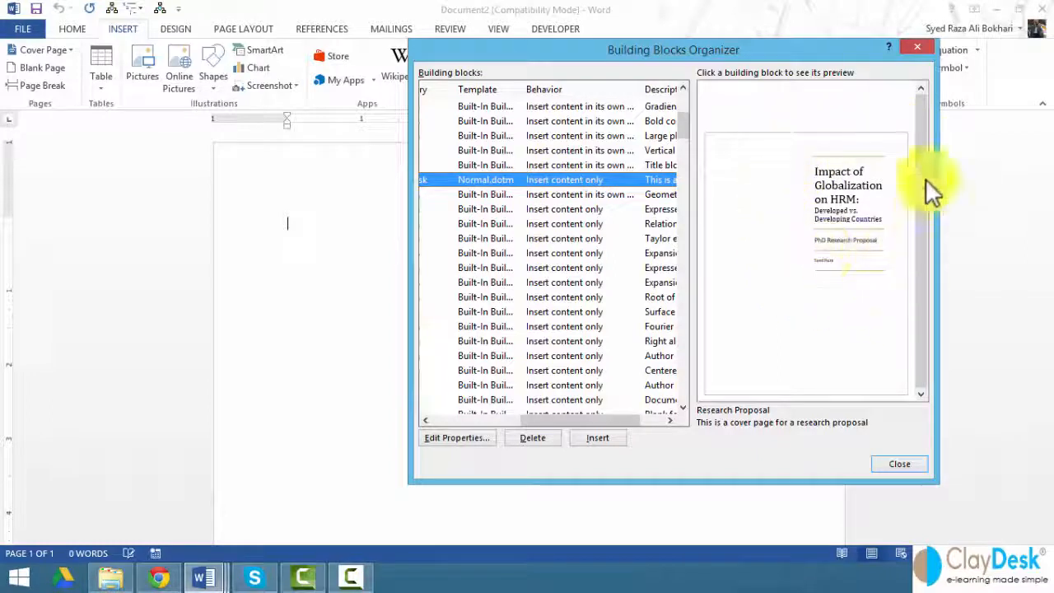
{"action": "mouse_move", "coordinate": [794, 263]}
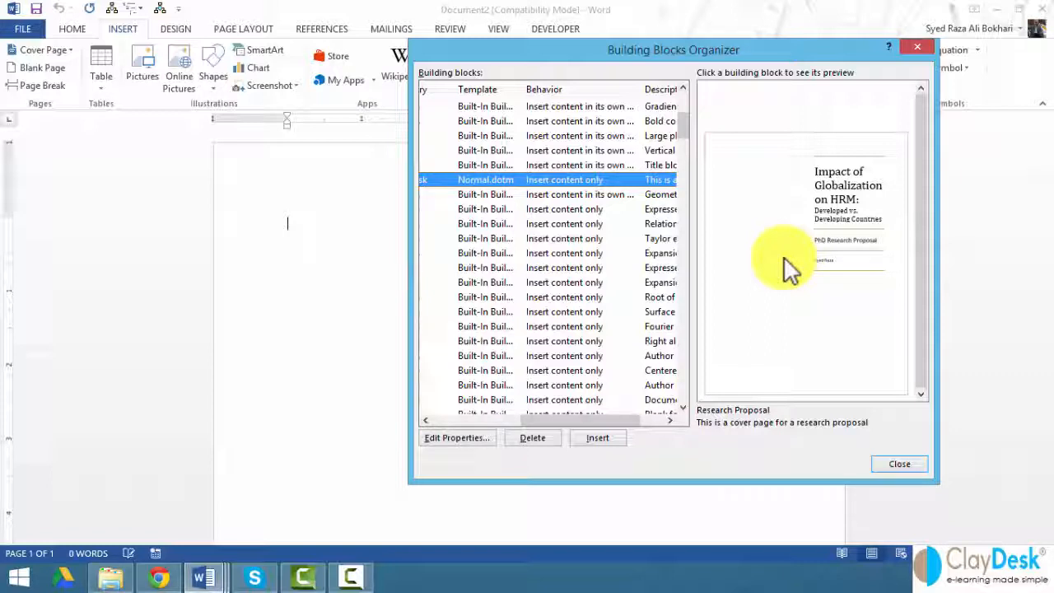
{"action": "mouse_move", "coordinate": [552, 194]}
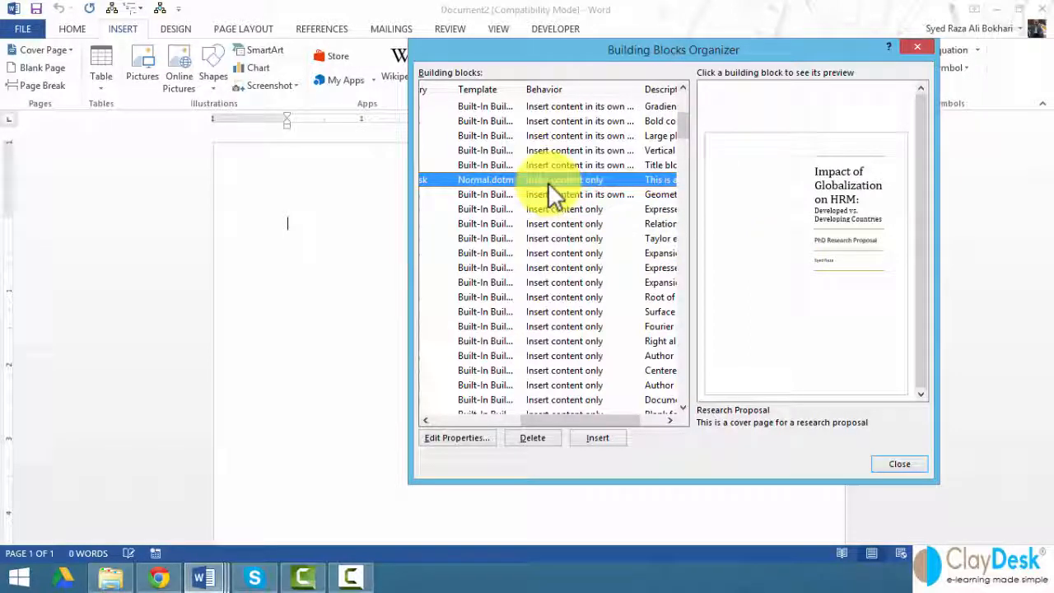
{"action": "mouse_move", "coordinate": [828, 284]}
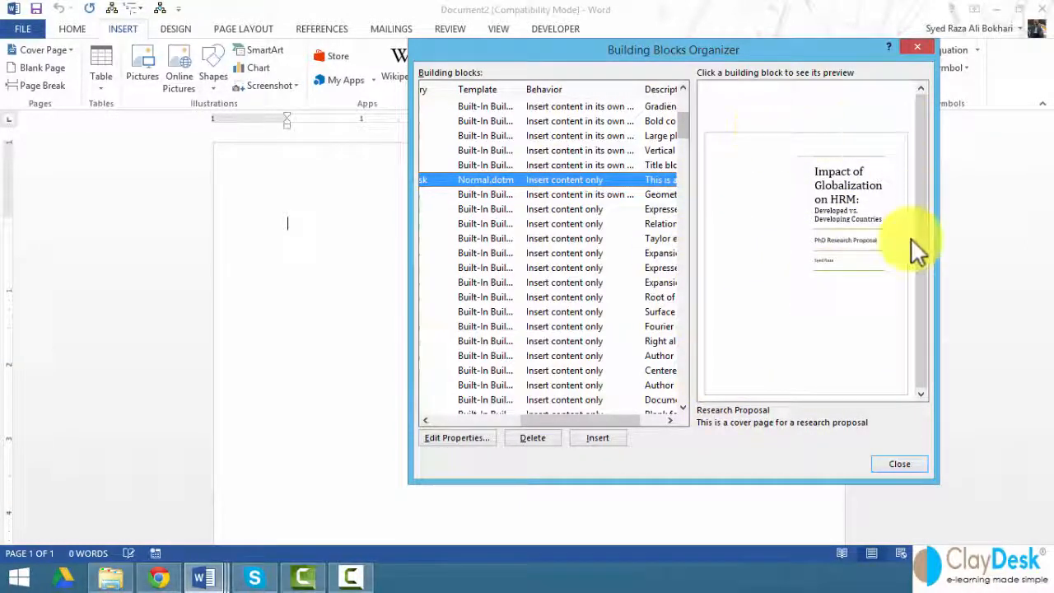
{"action": "mouse_move", "coordinate": [568, 182]}
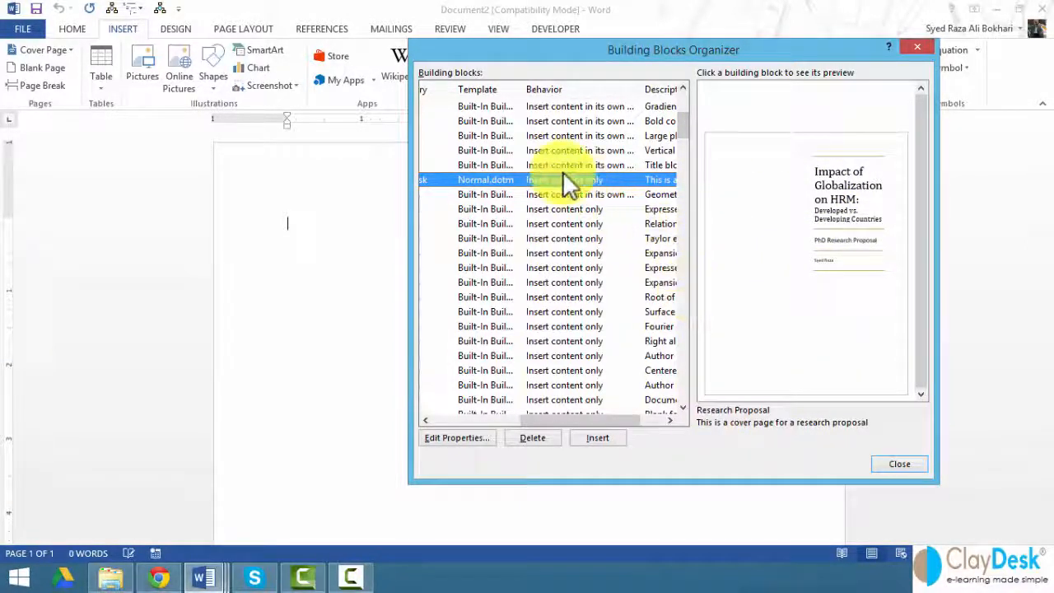
{"action": "mouse_move", "coordinate": [456, 437]}
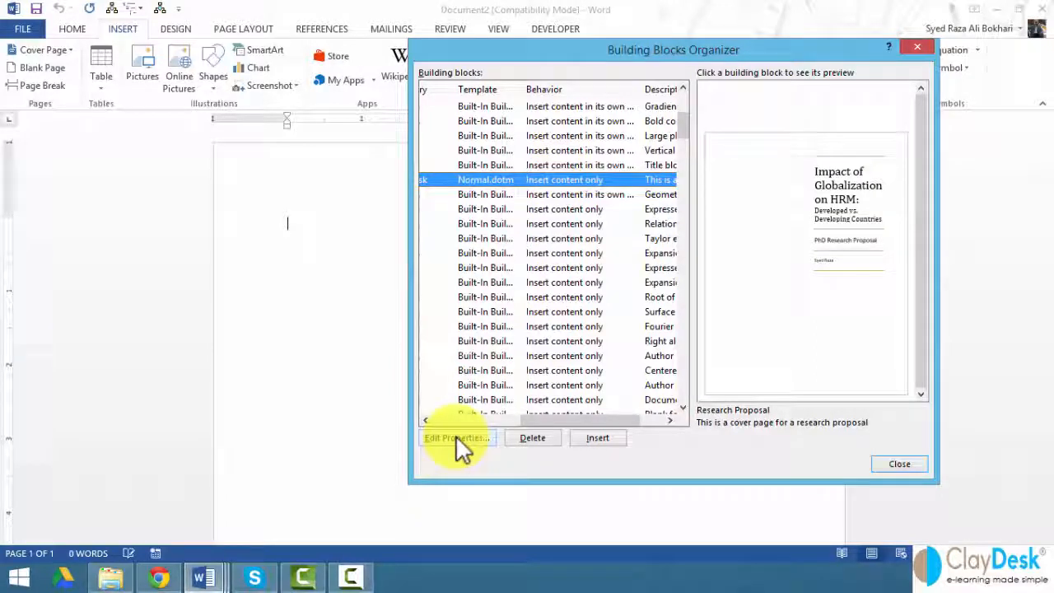
{"action": "left_click", "coordinate": [456, 437]}
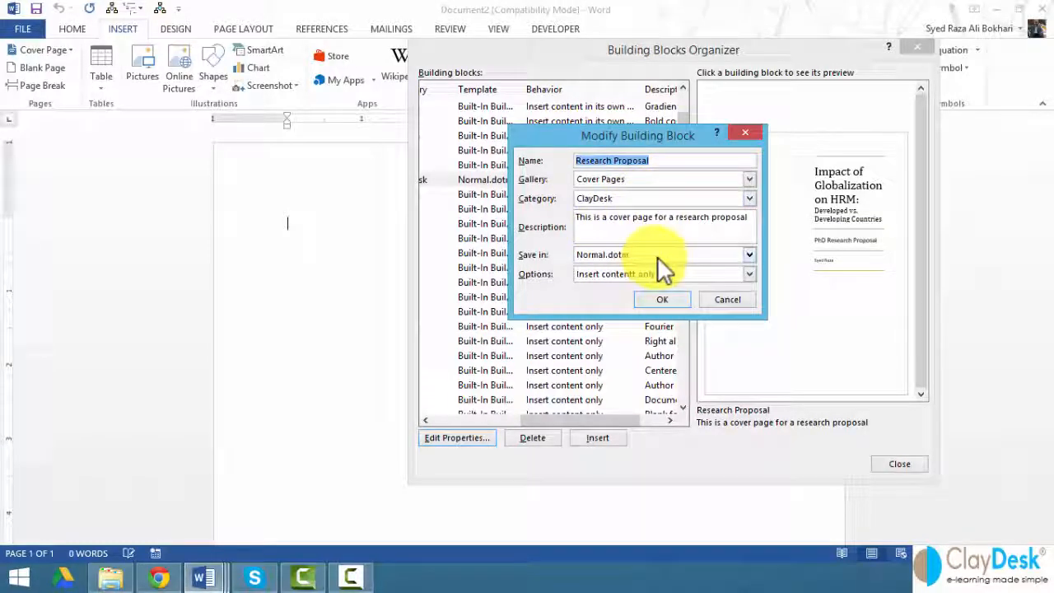
Step: Set Research Proposal to insert content in its own page and confirm redefining it
{"action": "left_click", "coordinate": [748, 274]}
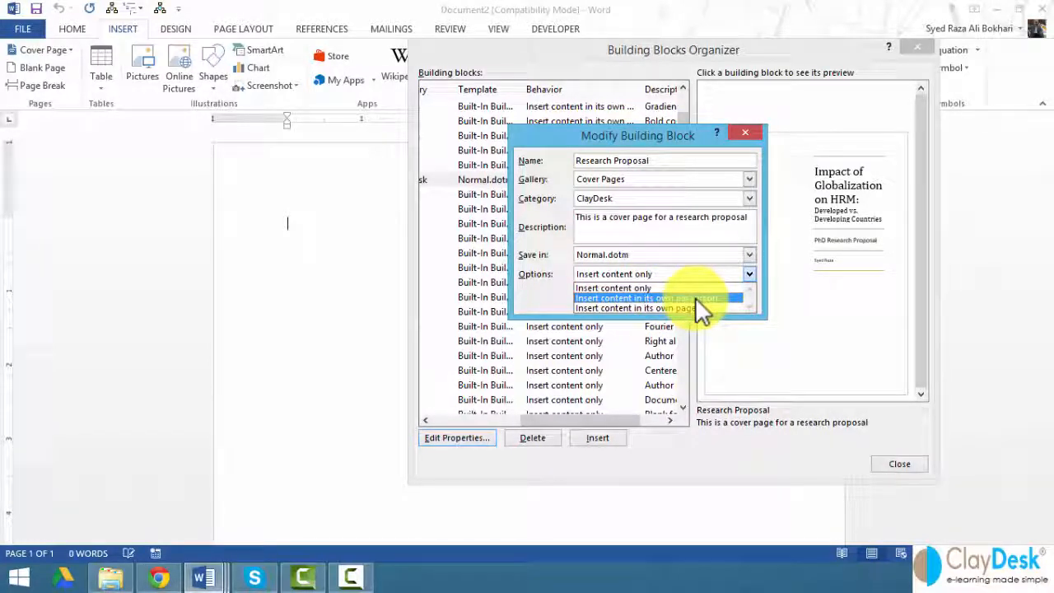
{"action": "mouse_move", "coordinate": [666, 307]}
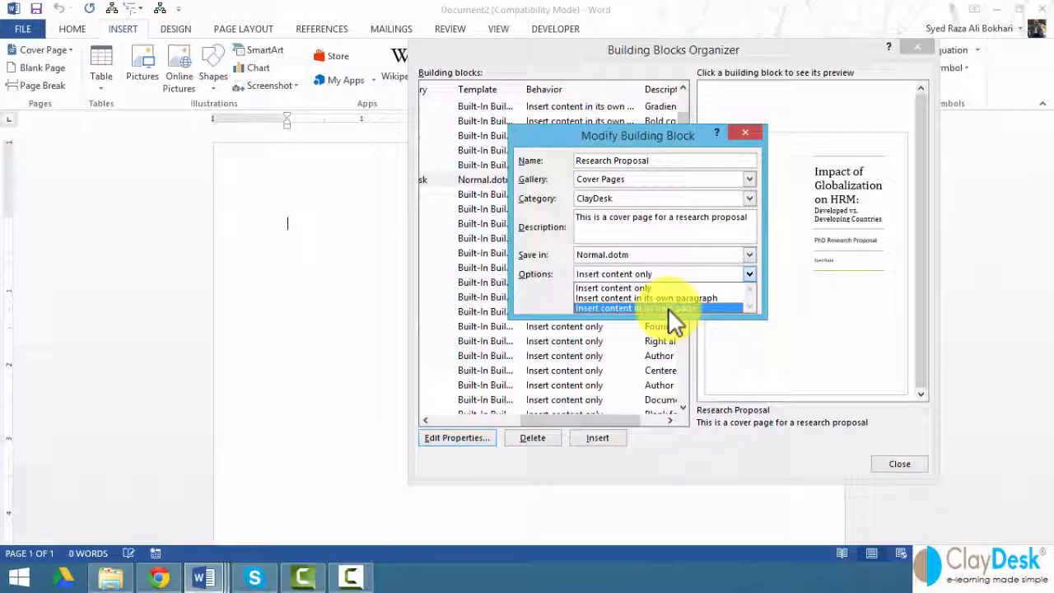
{"action": "left_click", "coordinate": [645, 307]}
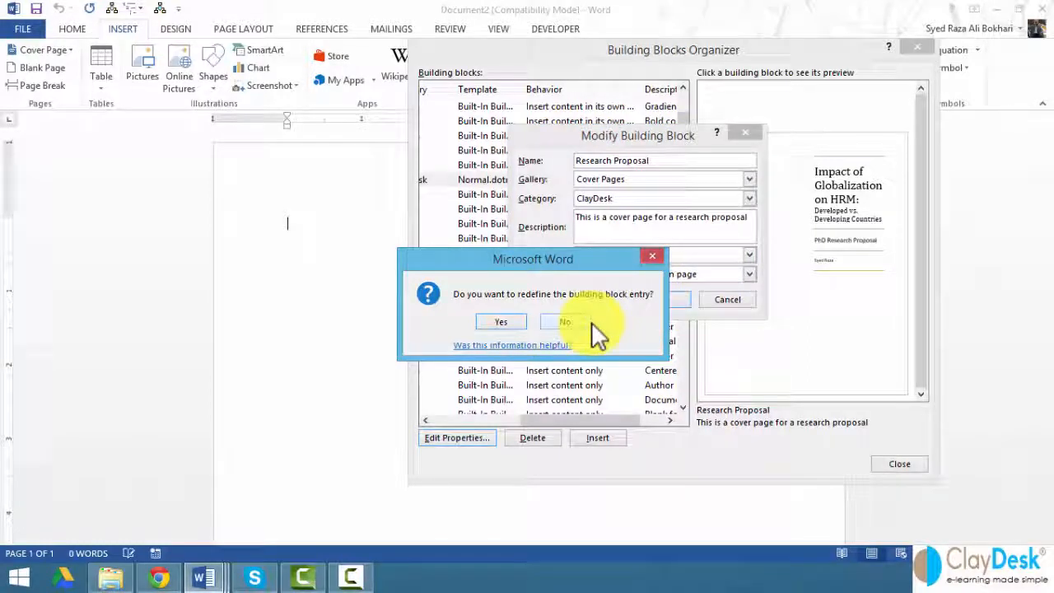
{"action": "mouse_move", "coordinate": [587, 268]}
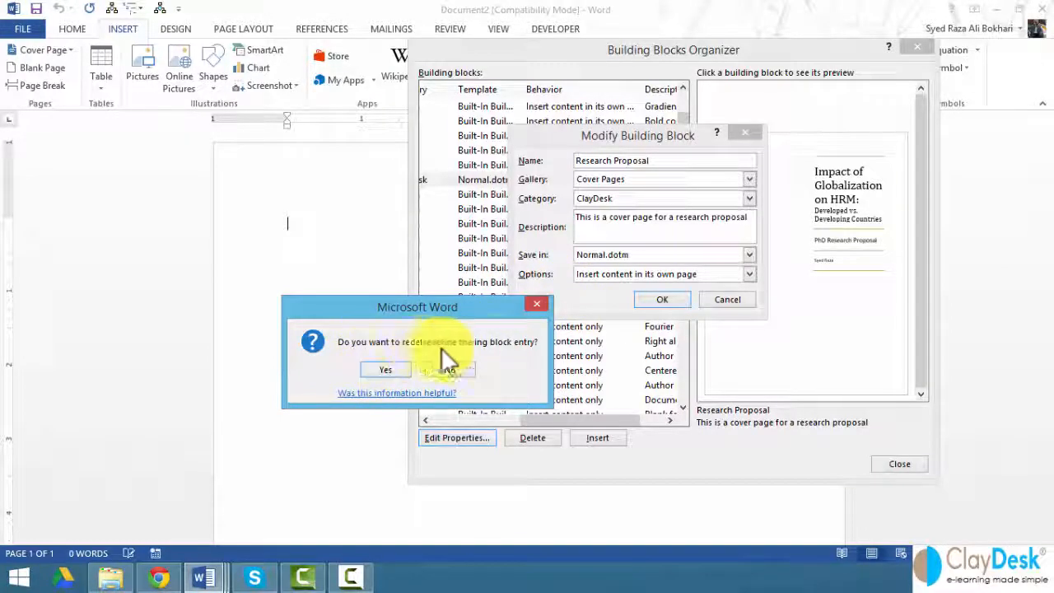
{"action": "left_click", "coordinate": [384, 368]}
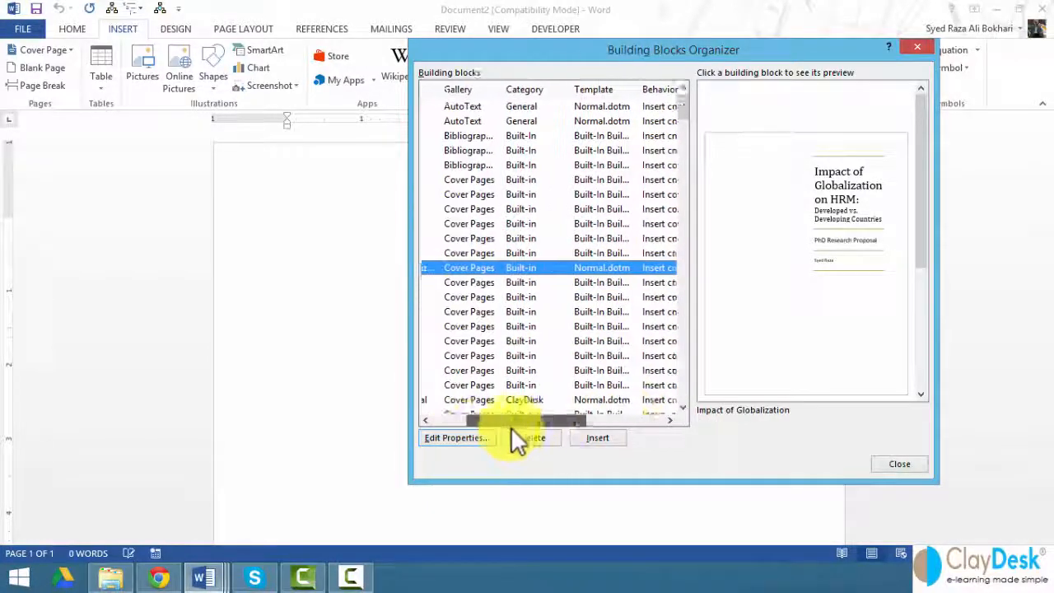
Step: Scroll the Organizer list and insert the selected cover page into the blank document
{"action": "scroll", "scroll_direction": "right", "scroll_amount": 3}
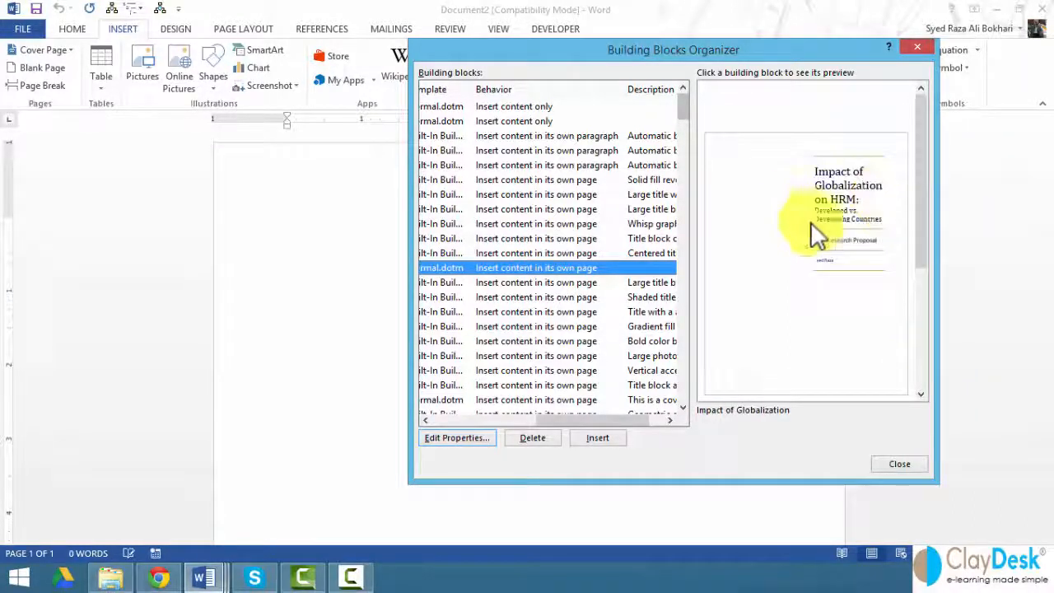
{"action": "mouse_move", "coordinate": [827, 449]}
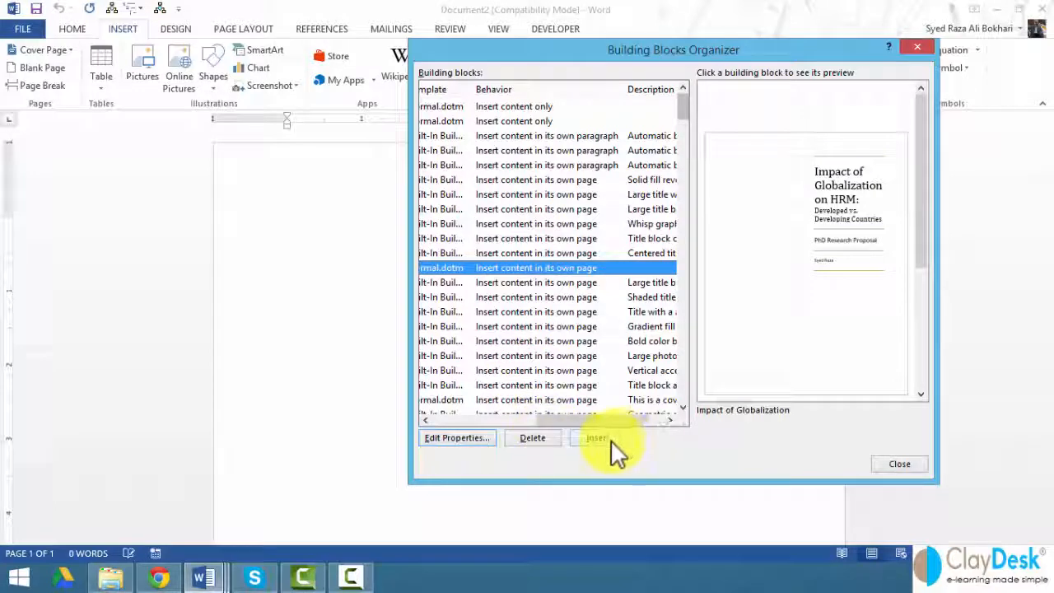
{"action": "left_click", "coordinate": [595, 437]}
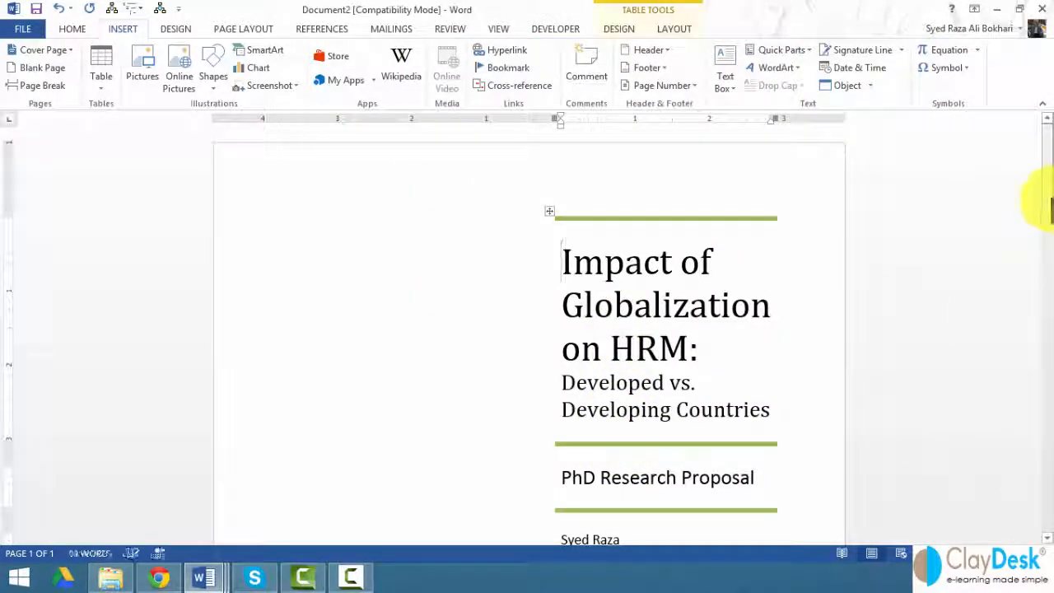
{"action": "scroll", "scroll_direction": "down", "scroll_amount": 3}
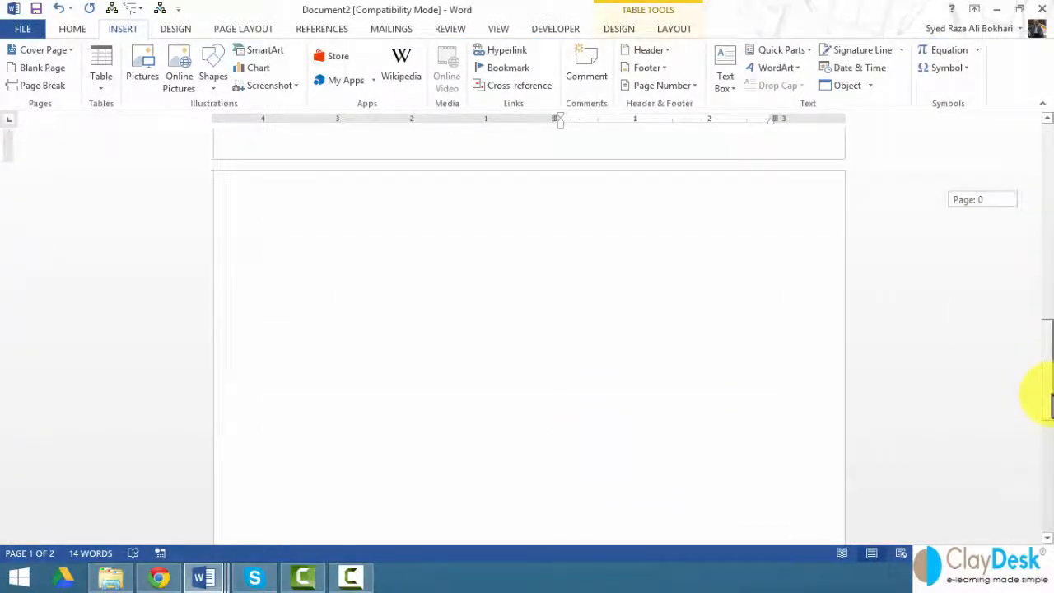
{"action": "scroll", "scroll_direction": "up", "scroll_amount": 3}
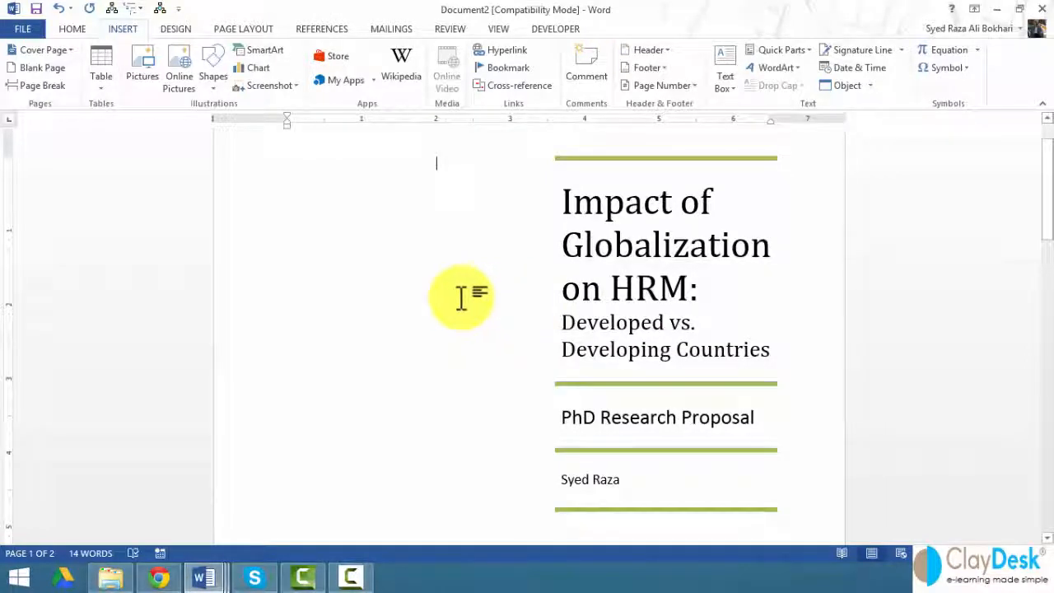
{"action": "scroll", "scroll_direction": "up", "scroll_amount": 3}
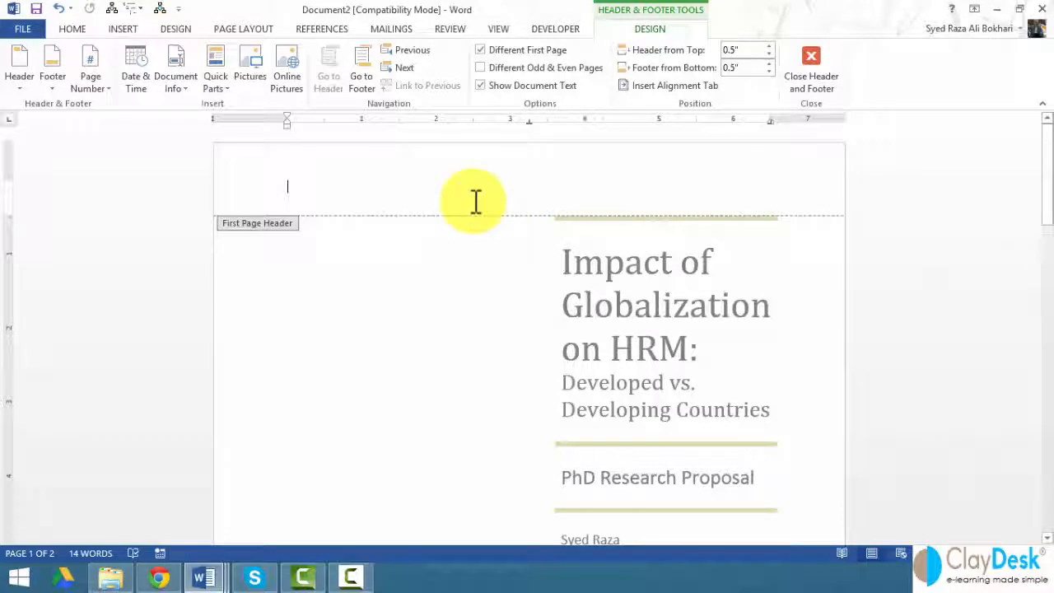
{"action": "mouse_move", "coordinate": [588, 183]}
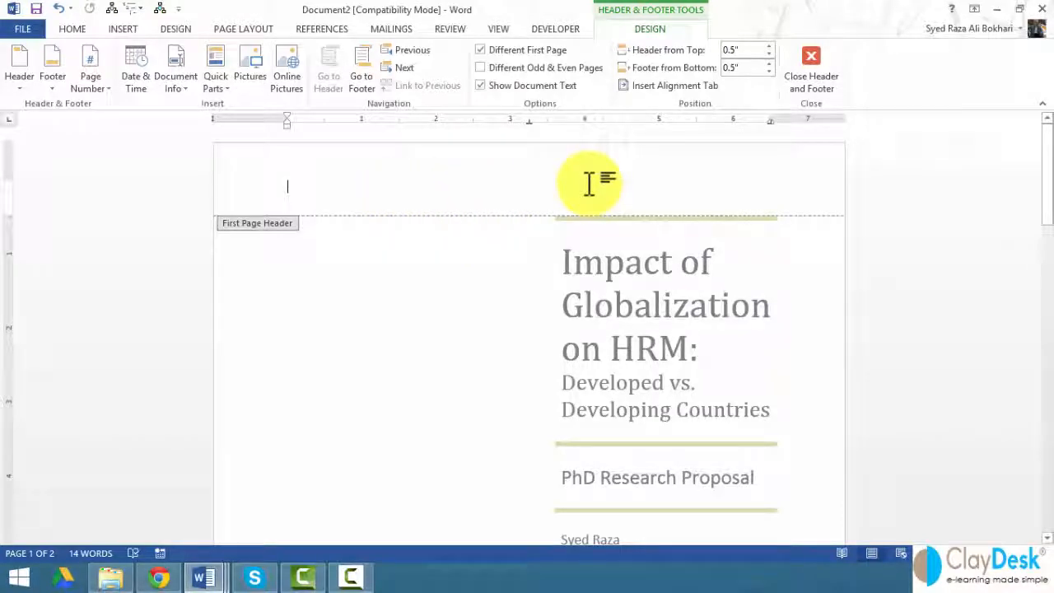
{"action": "mouse_move", "coordinate": [463, 288]}
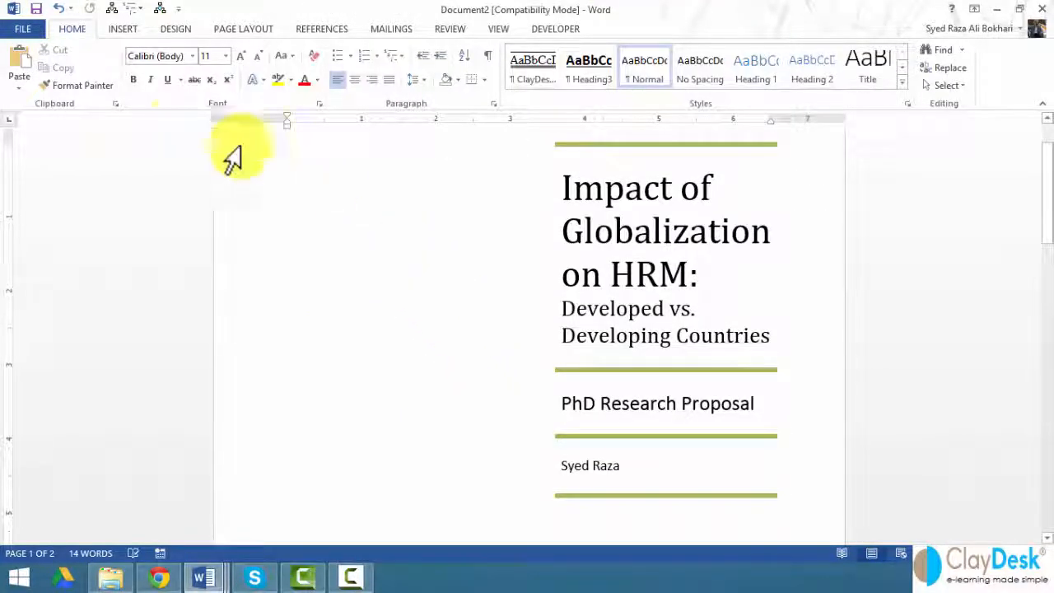
{"action": "left_click", "coordinate": [122, 28]}
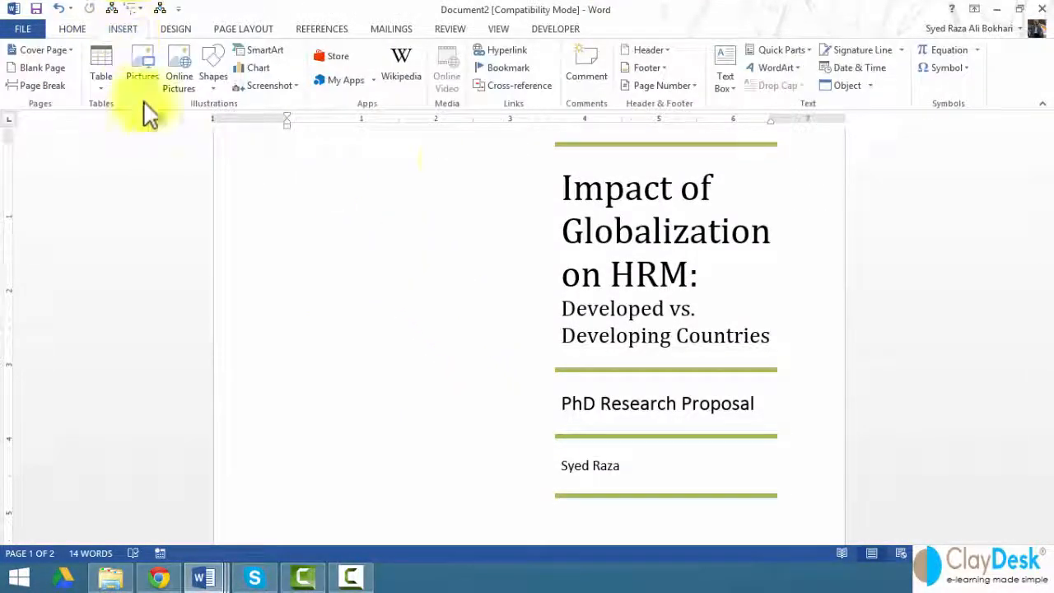
{"action": "left_click", "coordinate": [777, 50]}
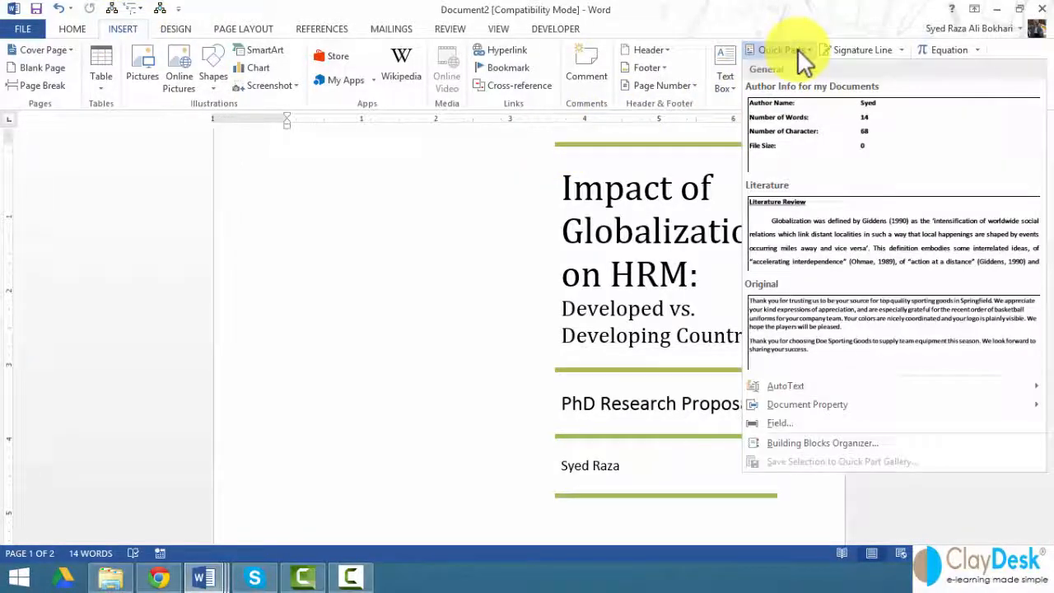
{"action": "left_click", "coordinate": [822, 442]}
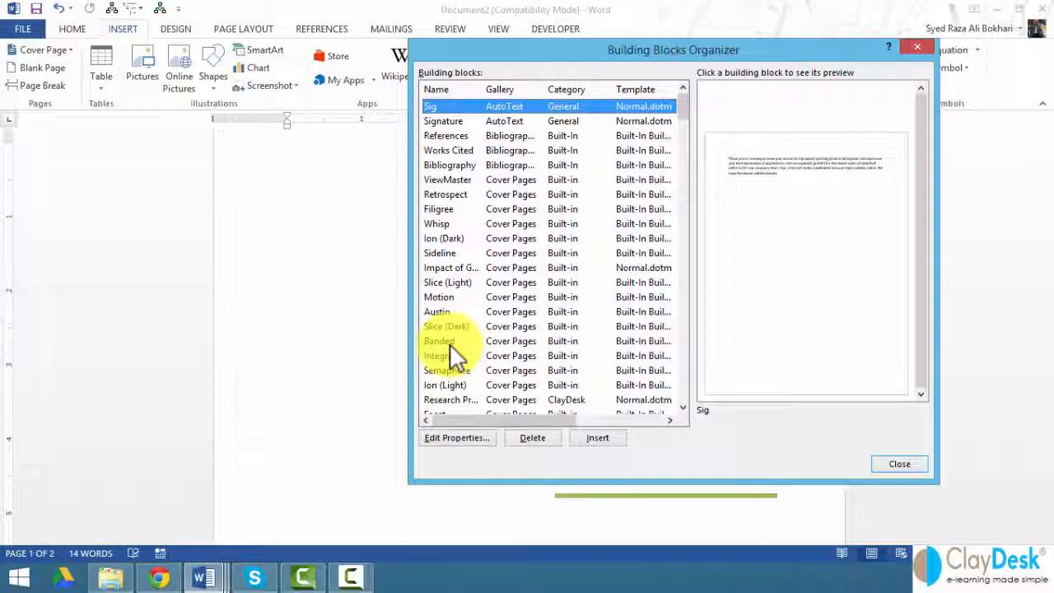
{"action": "mouse_move", "coordinate": [930, 448]}
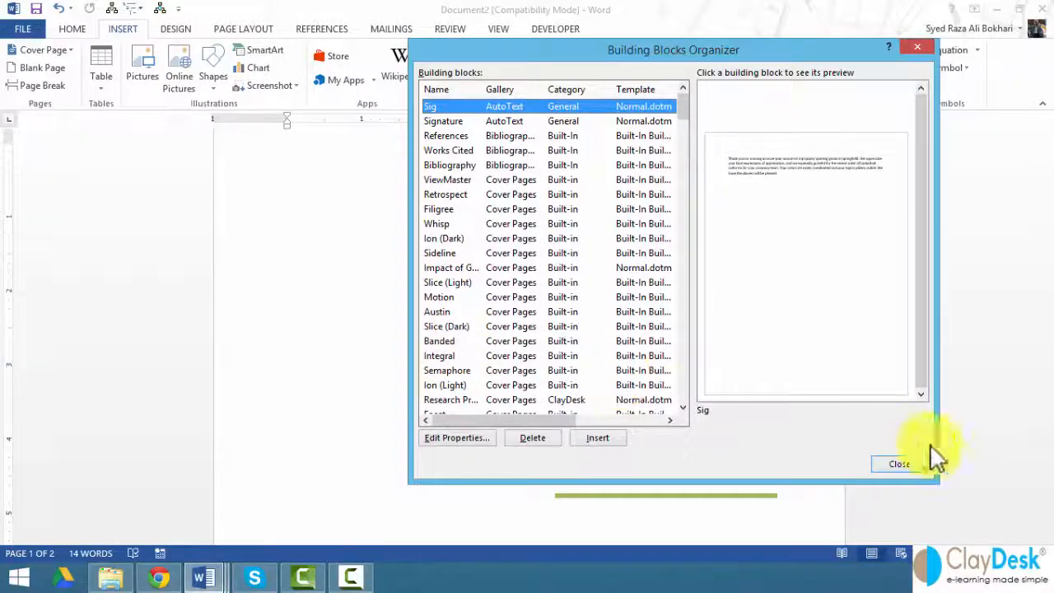
{"action": "left_click", "coordinate": [898, 464]}
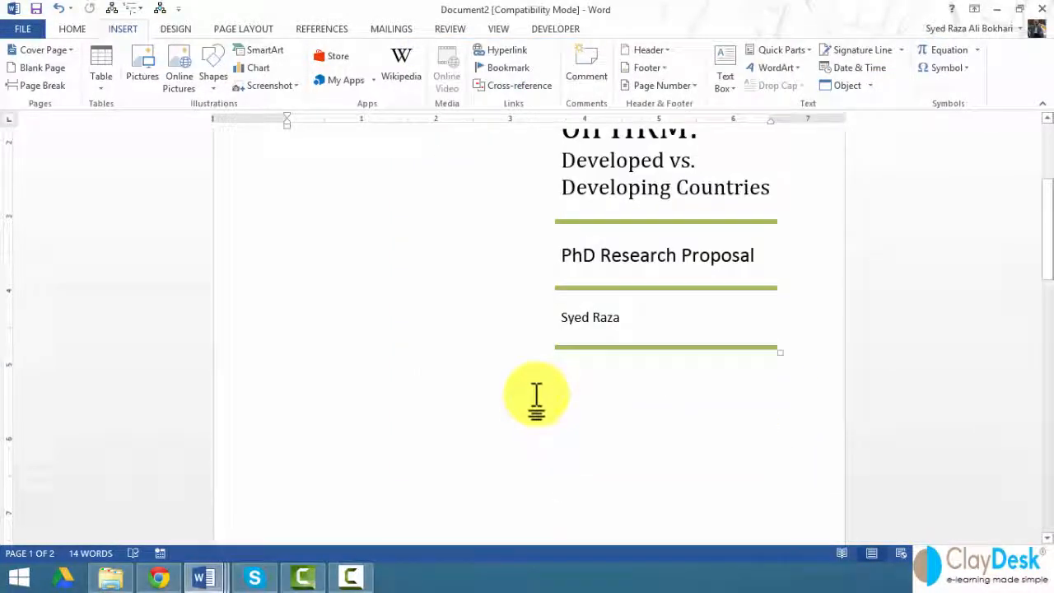
Step: Scroll to the page-2 globalization paragraph and open the Quick Parts gallery
{"action": "scroll", "scroll_direction": "down", "scroll_amount": 3}
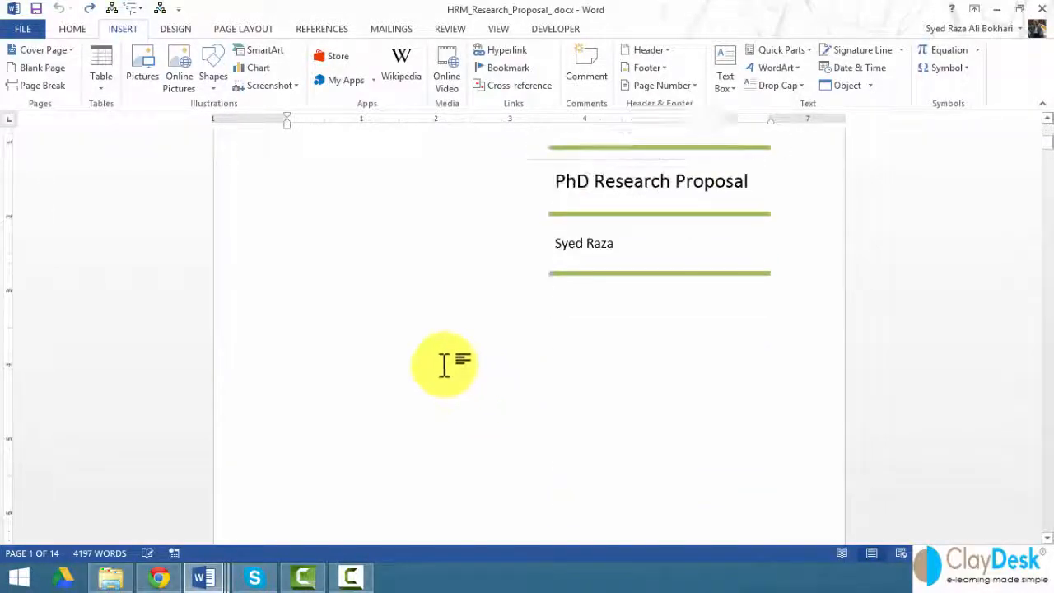
{"action": "scroll", "scroll_direction": "down", "scroll_amount": 3}
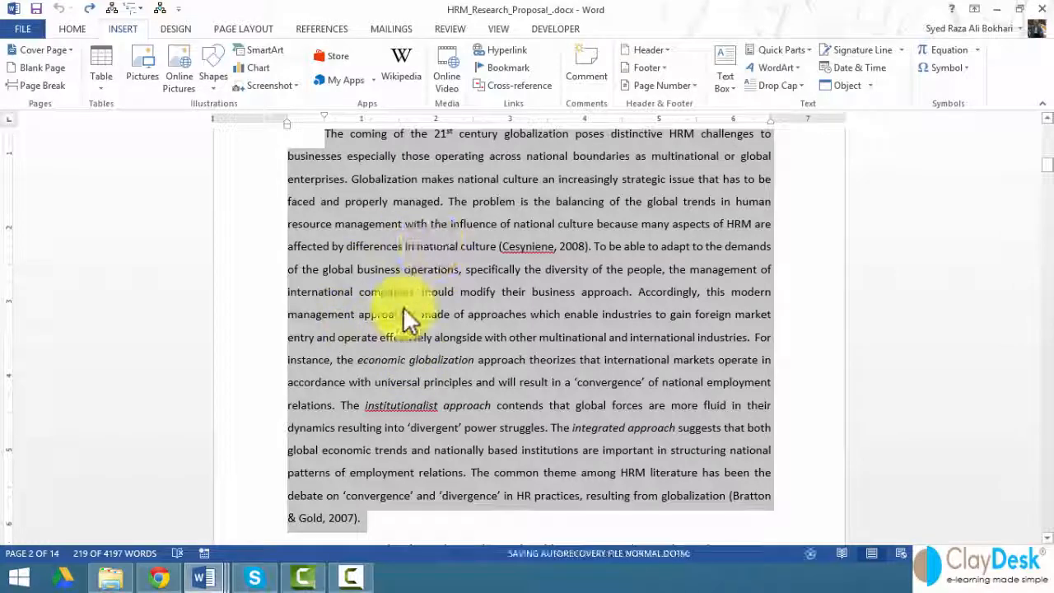
{"action": "left_click", "coordinate": [778, 50]}
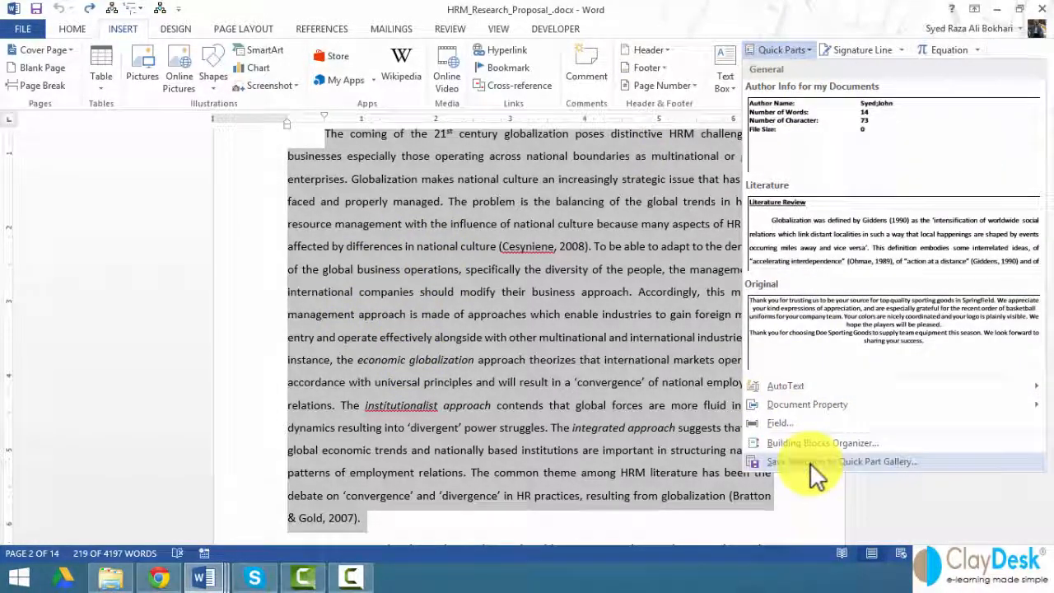
Step: Save the selected paragraph as a new quick part named 'Paragraph'
{"action": "left_click", "coordinate": [838, 461]}
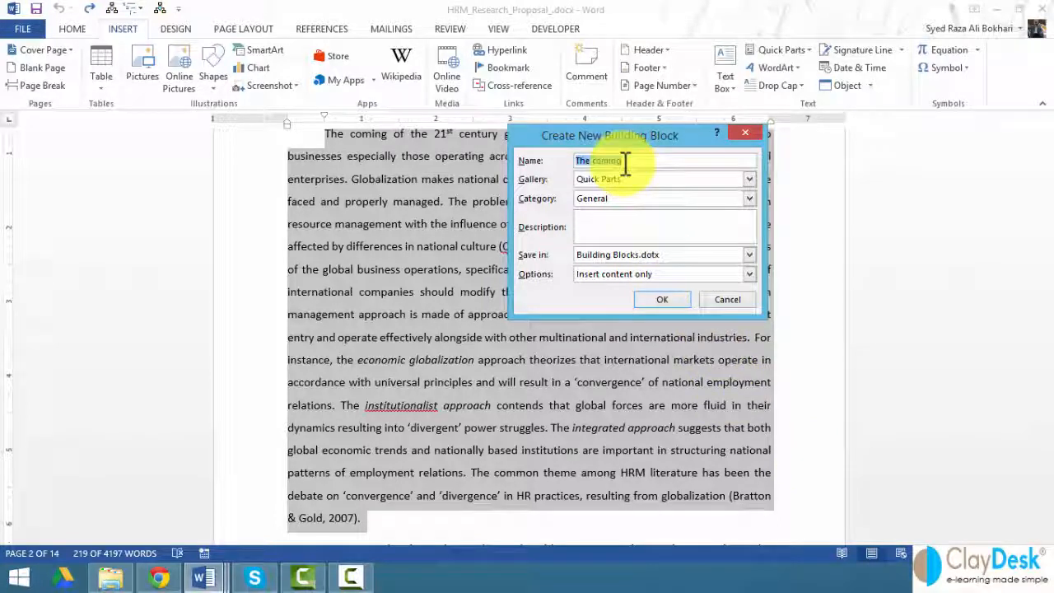
{"action": "type", "text": "PRAG"}
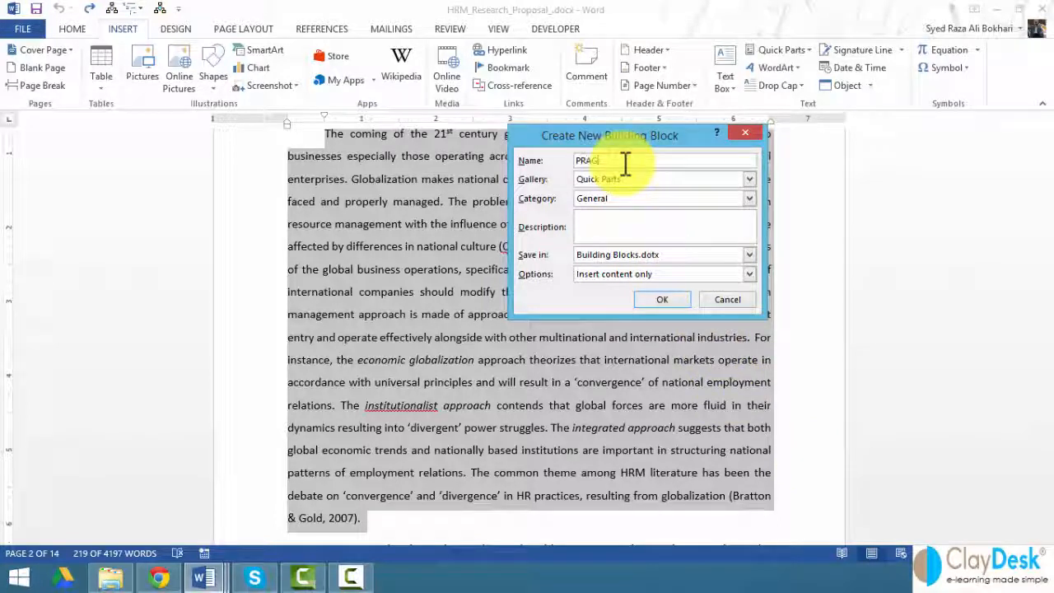
{"action": "type", "text": "GRAPH"}
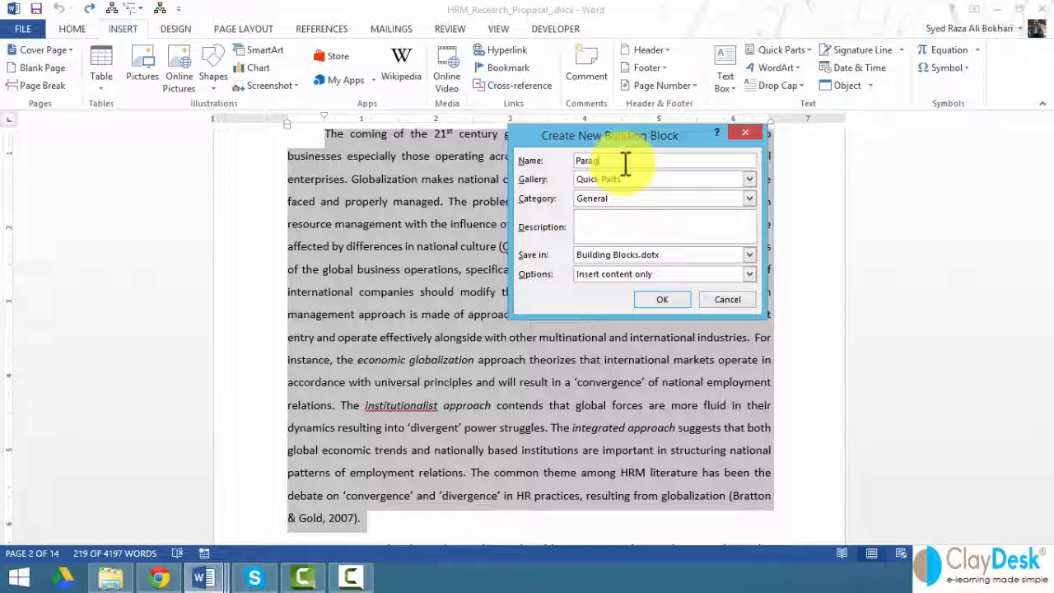
{"action": "type", "text": "raph"}
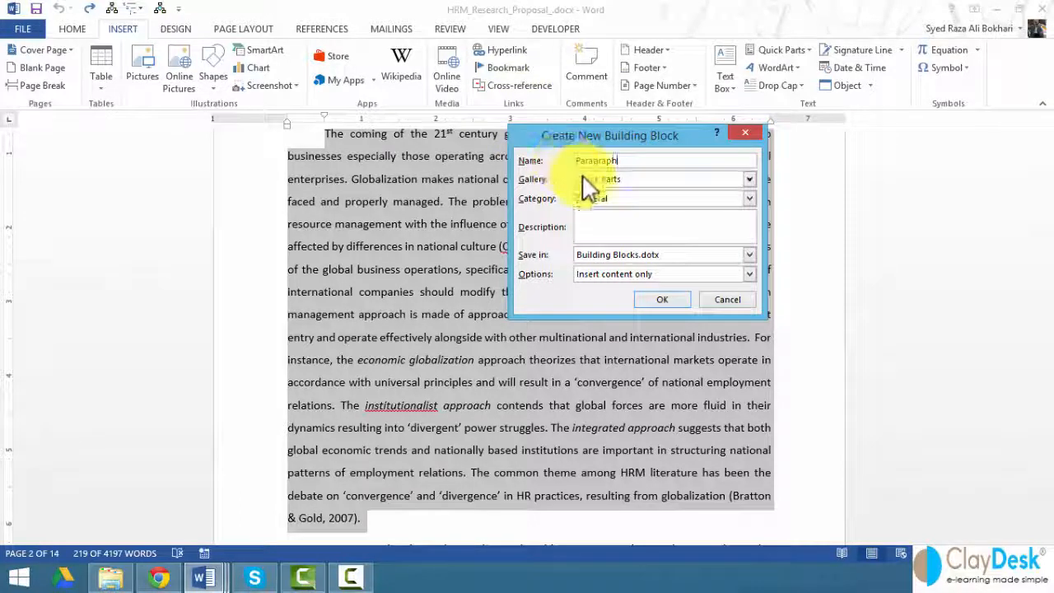
Step: Keep category General, store it in Normal.dotm, and insert content in its own paragraph
{"action": "left_click", "coordinate": [747, 179]}
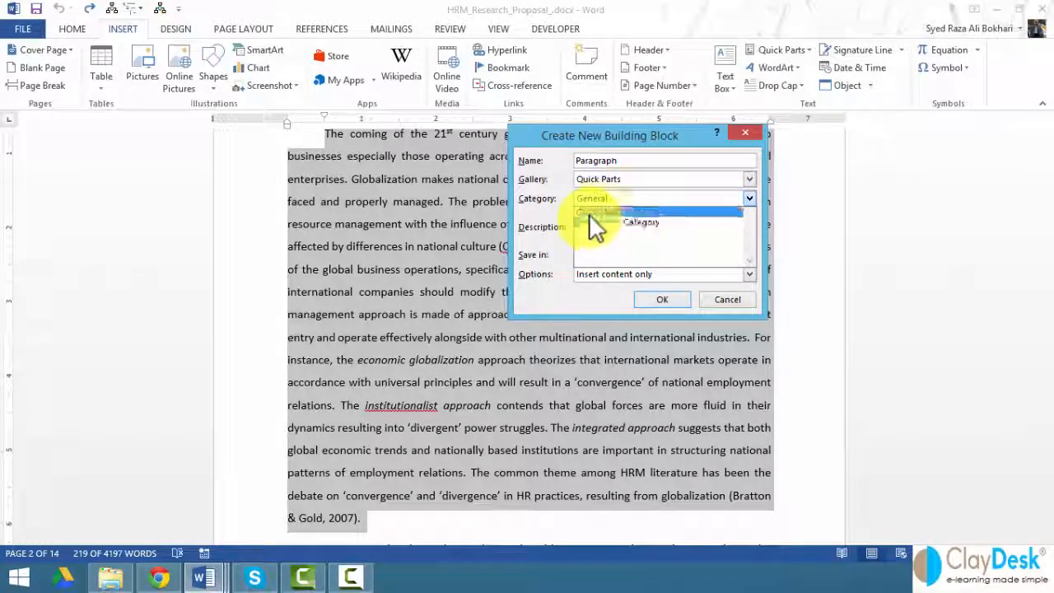
{"action": "left_click", "coordinate": [592, 197]}
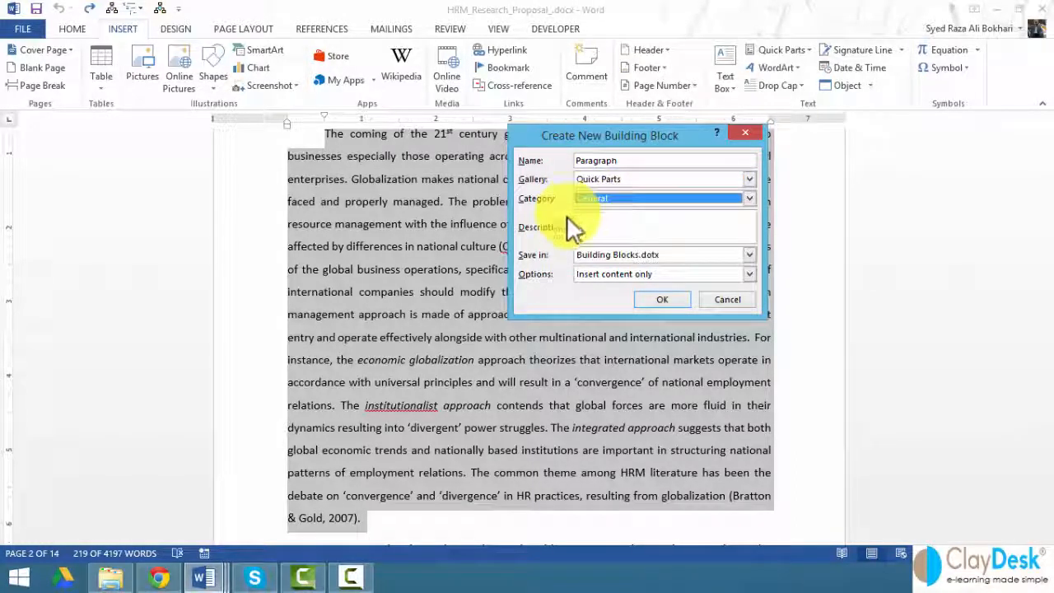
{"action": "left_click", "coordinate": [747, 254]}
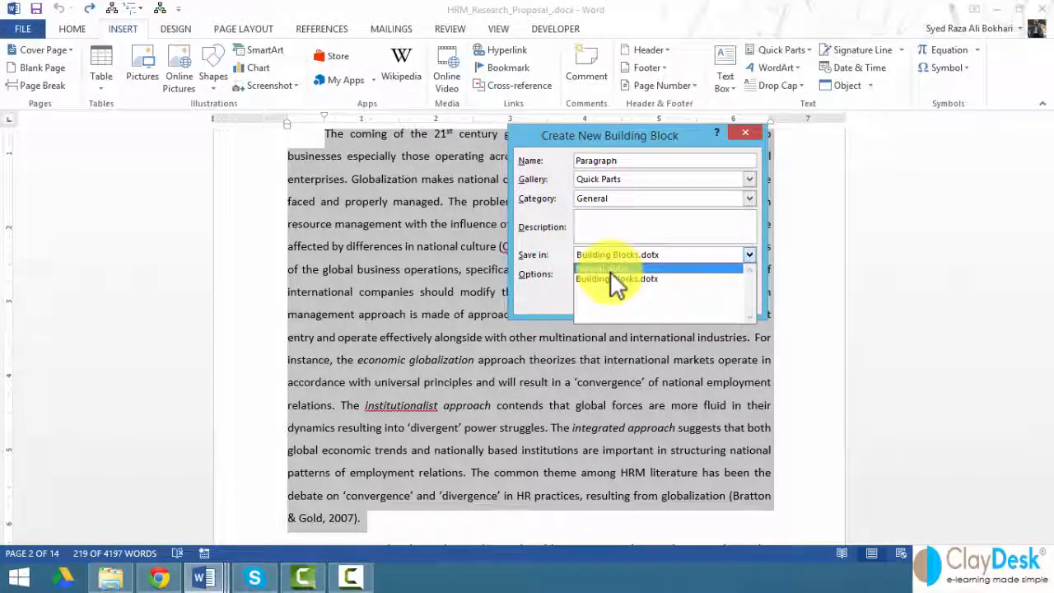
{"action": "left_click", "coordinate": [605, 266]}
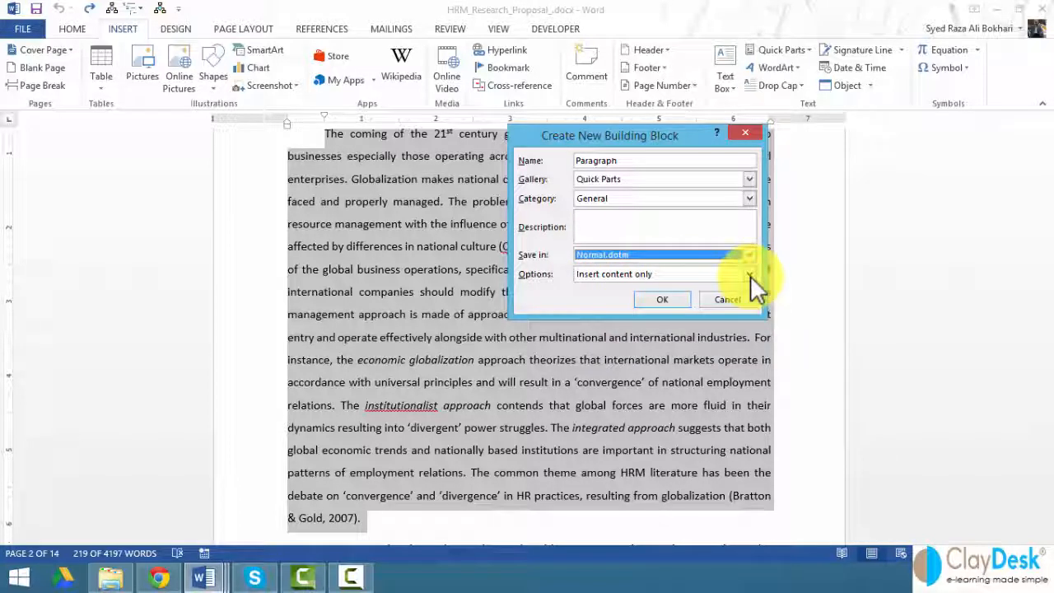
{"action": "left_click", "coordinate": [747, 273]}
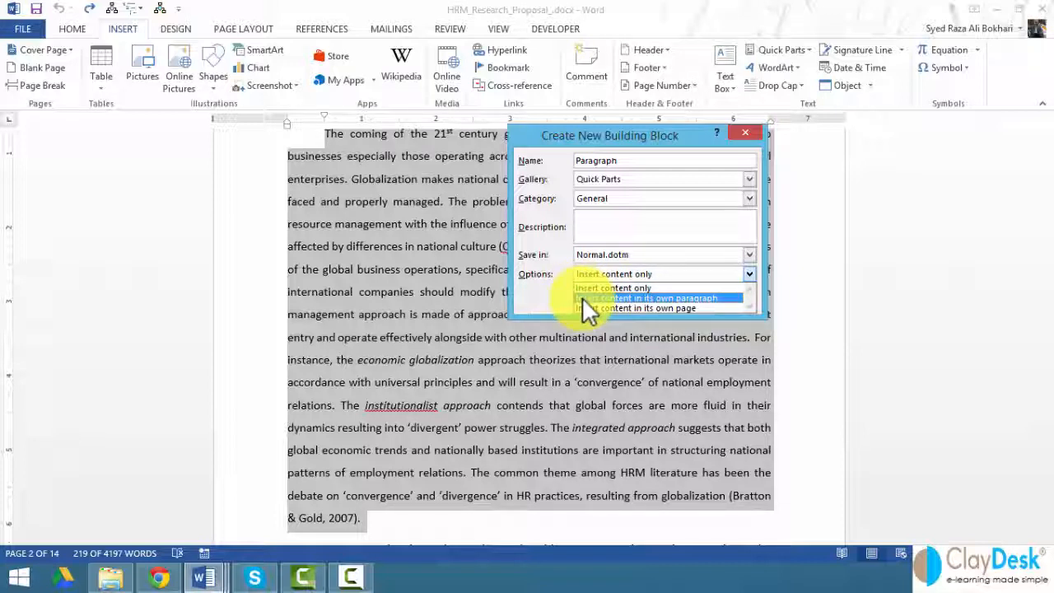
{"action": "left_click", "coordinate": [646, 298]}
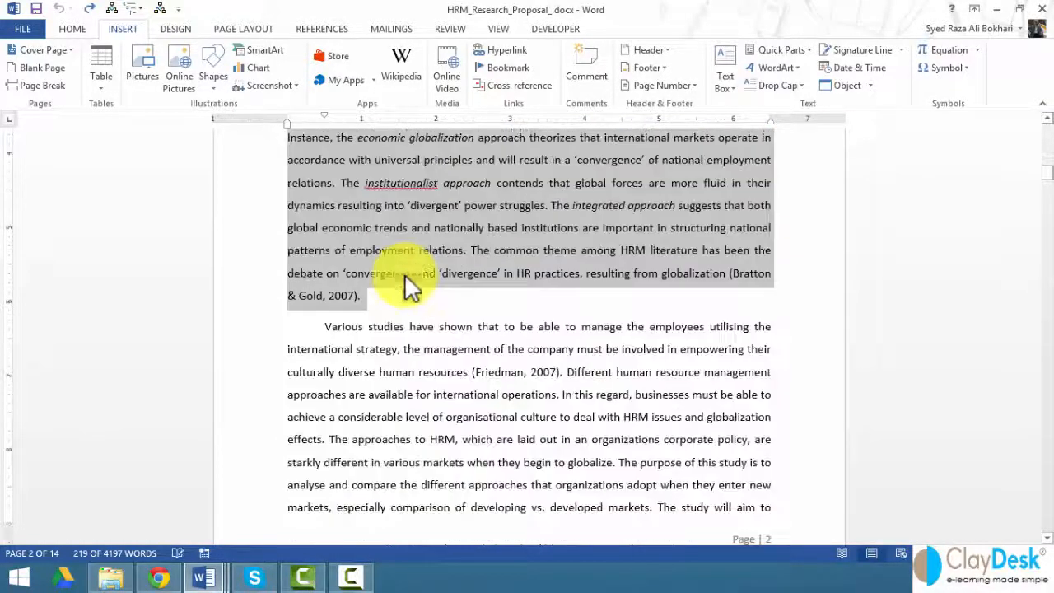
Step: Scroll down to page 3, to the blank line above the 'More progress' paragraph
{"action": "scroll", "scroll_direction": "down", "scroll_amount": 3}
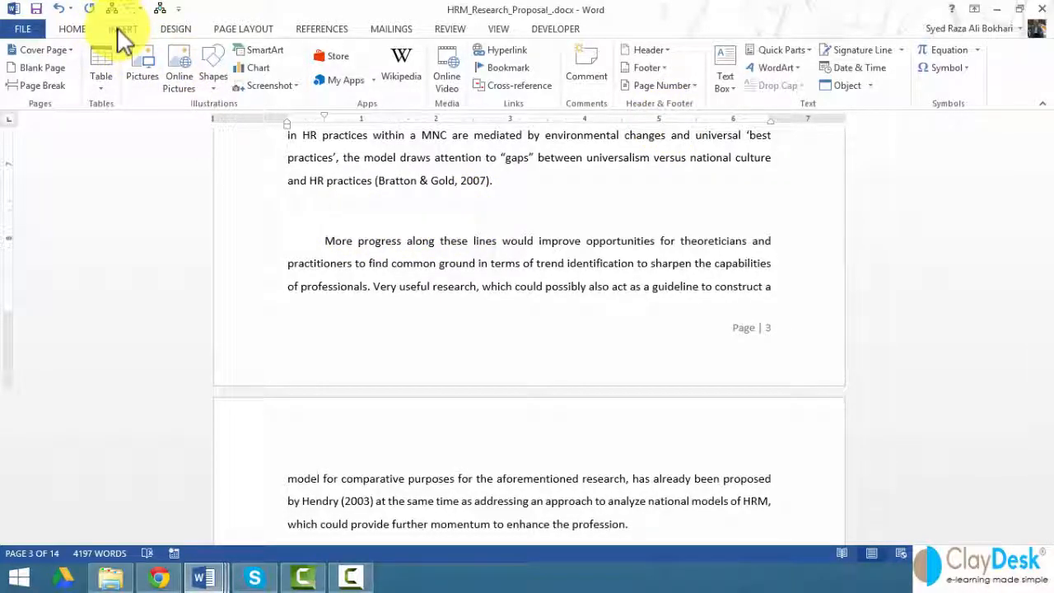
Step: Insert the saved 'Paragraph' block on page 3 using the Building Blocks Organizer
{"action": "left_click", "coordinate": [779, 50]}
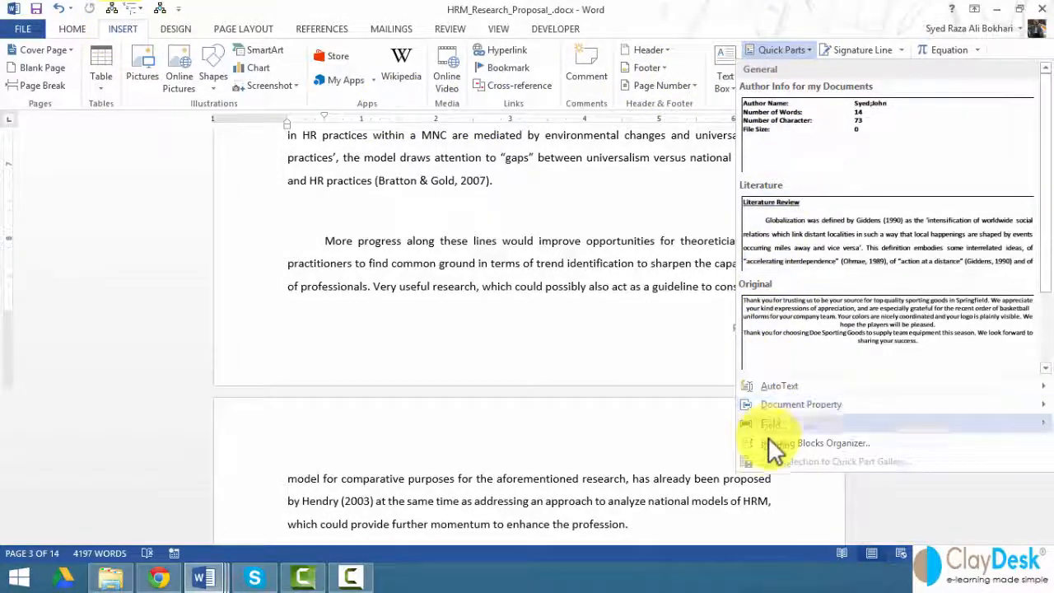
{"action": "left_click", "coordinate": [823, 442]}
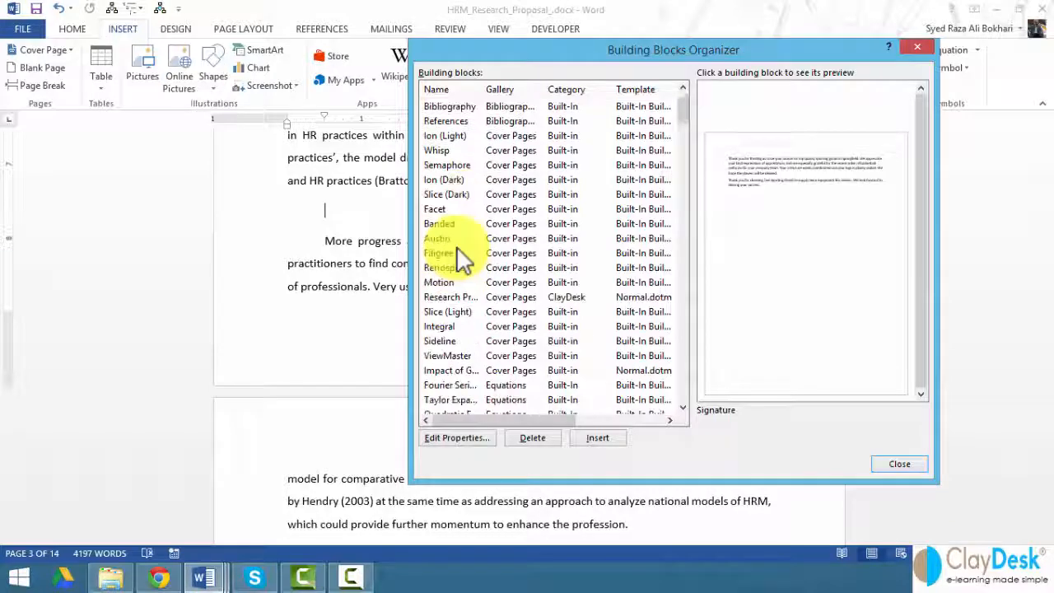
{"action": "scroll", "scroll_direction": "down", "scroll_amount": 3}
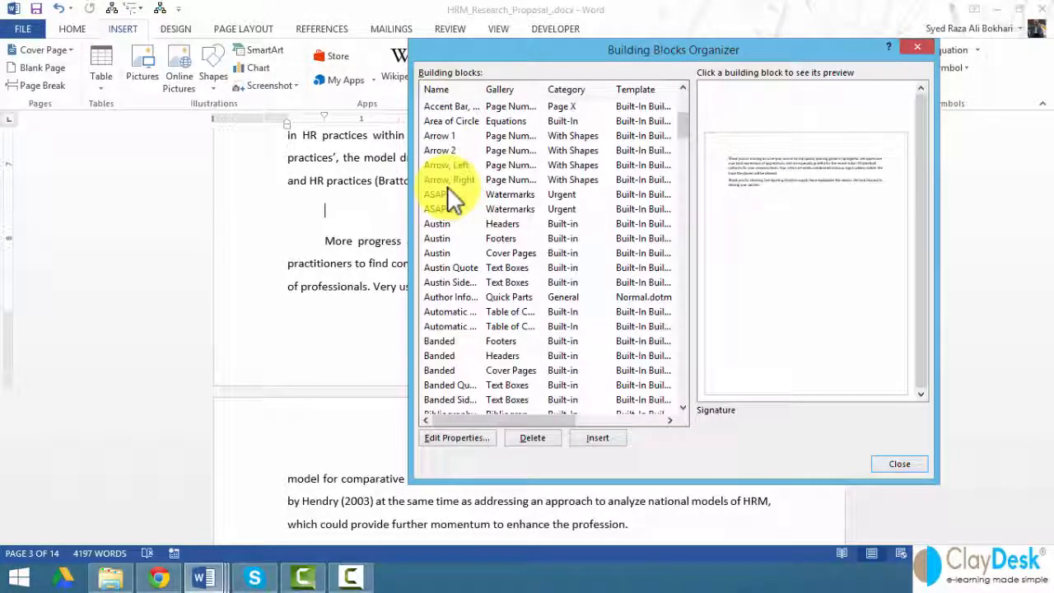
{"action": "scroll", "scroll_direction": "down", "scroll_amount": 3}
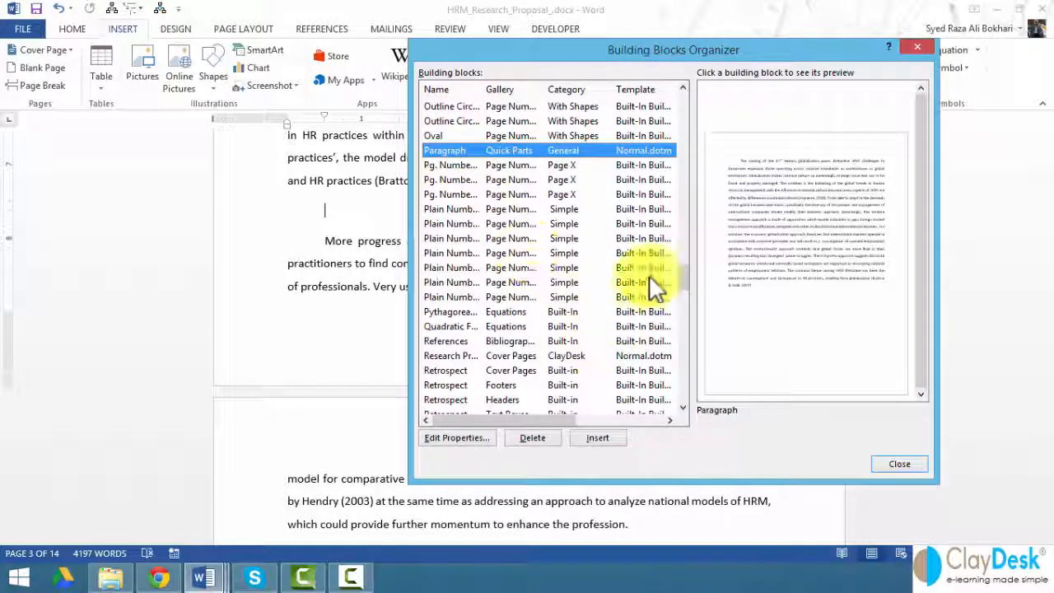
{"action": "scroll", "scroll_direction": "up", "scroll_amount": 3}
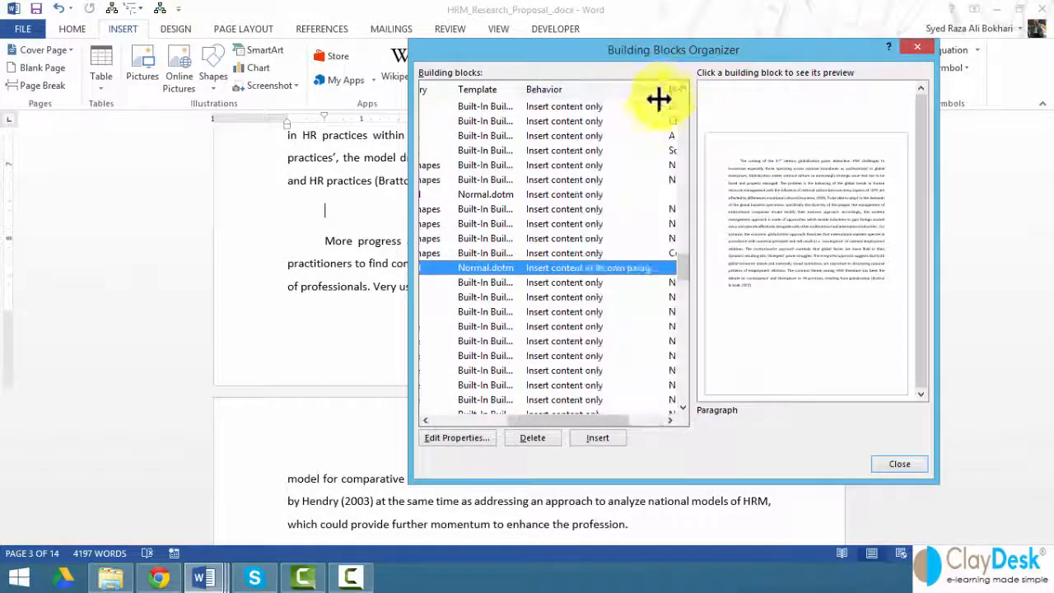
{"action": "mouse_move", "coordinate": [548, 205]}
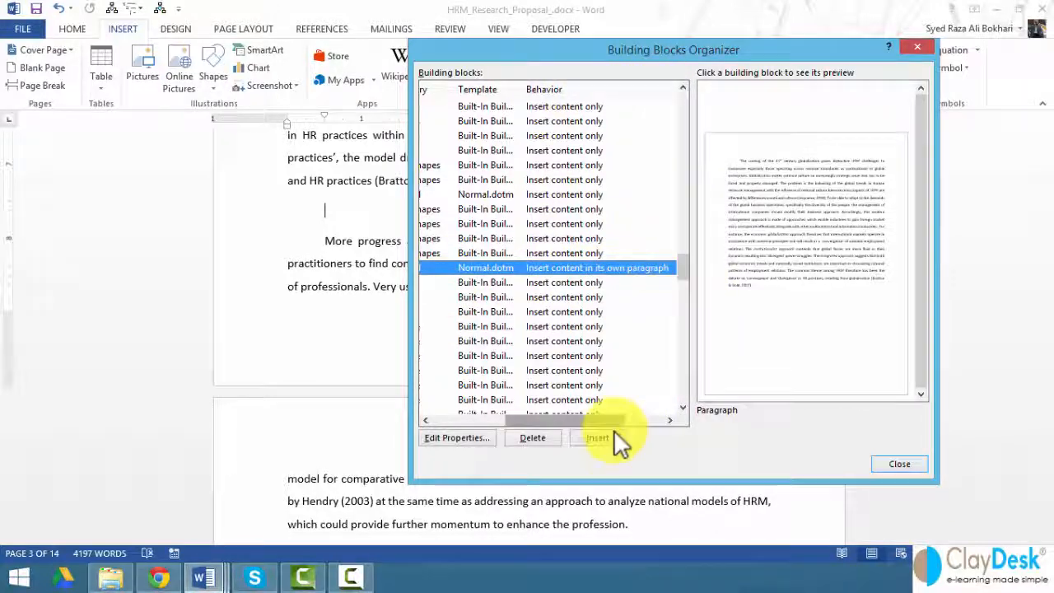
{"action": "left_click", "coordinate": [597, 437]}
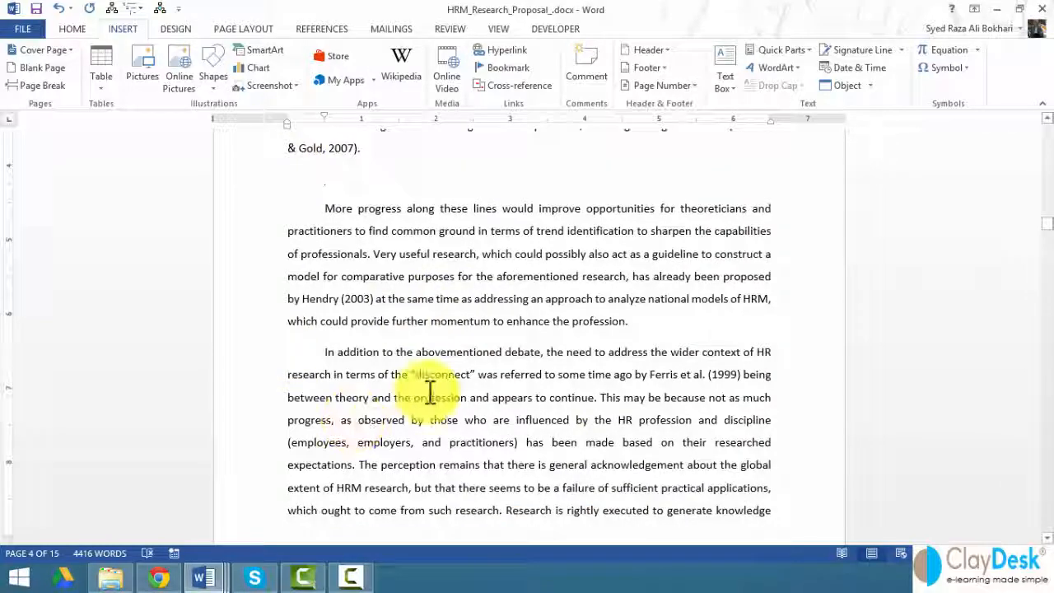
{"action": "scroll", "scroll_direction": "down", "scroll_amount": 3}
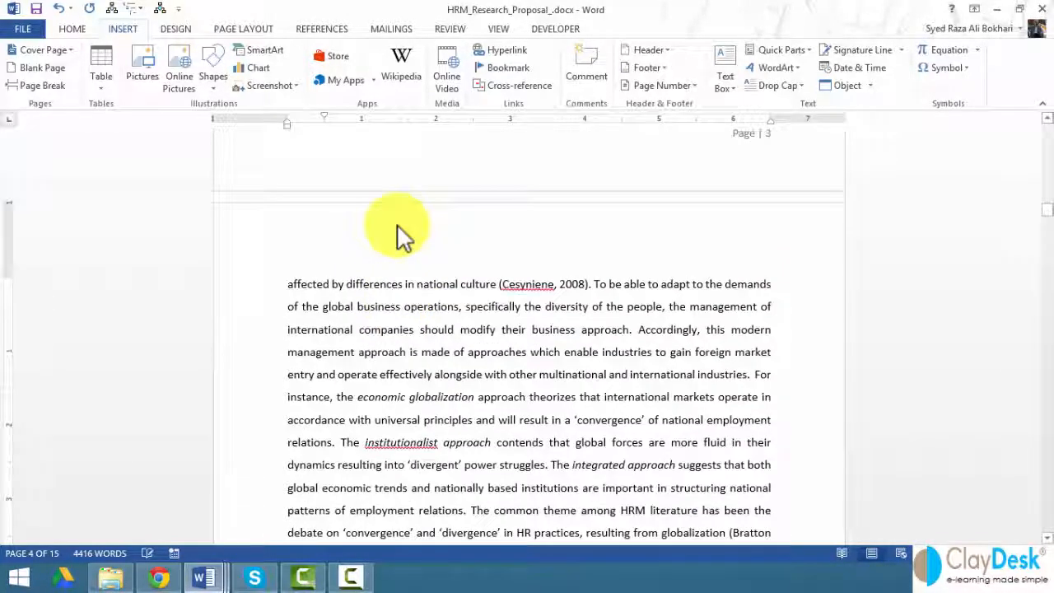
{"action": "scroll", "scroll_direction": "up", "scroll_amount": 3}
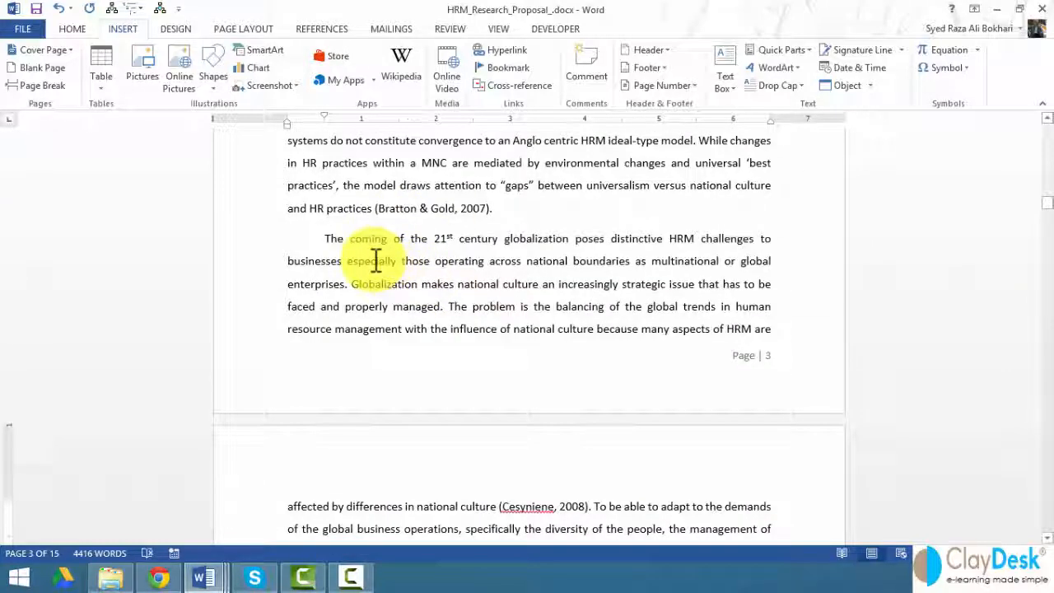